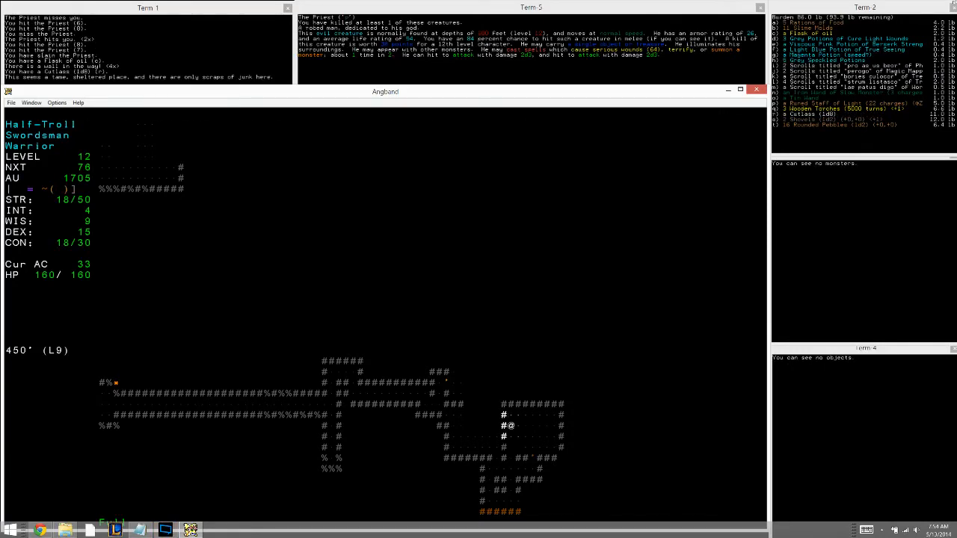
Quaff a Grey Speckled Potion from inventory and inscribe the rest as tried.
key("i")
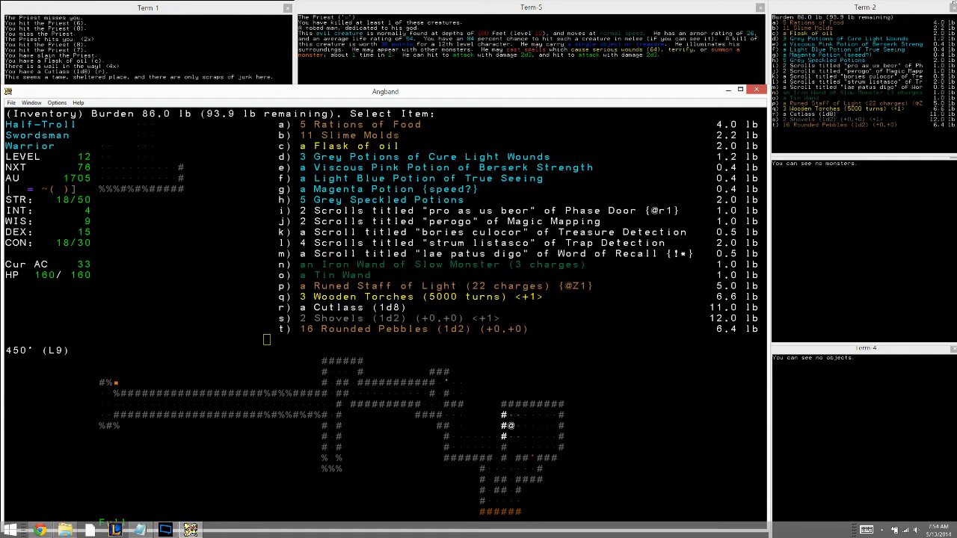
key("h")
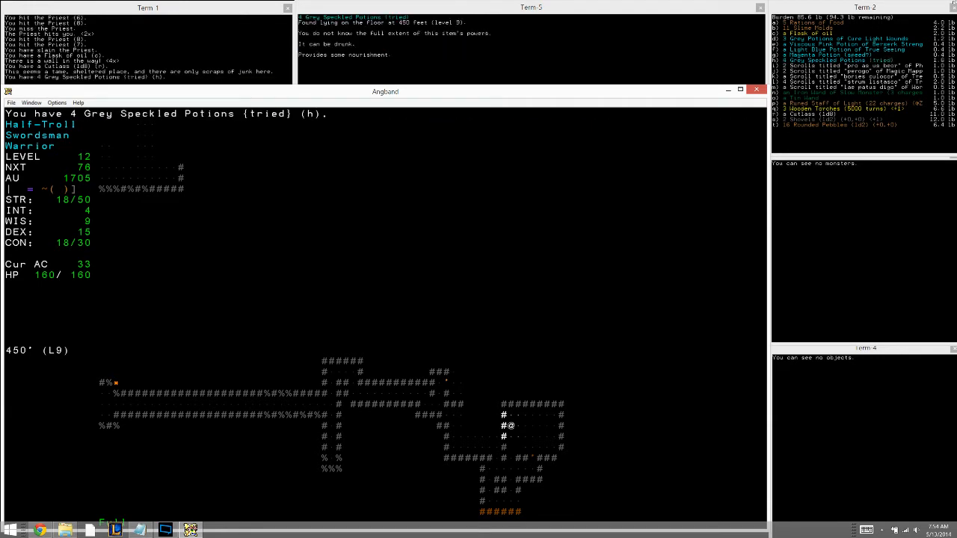
key("i")
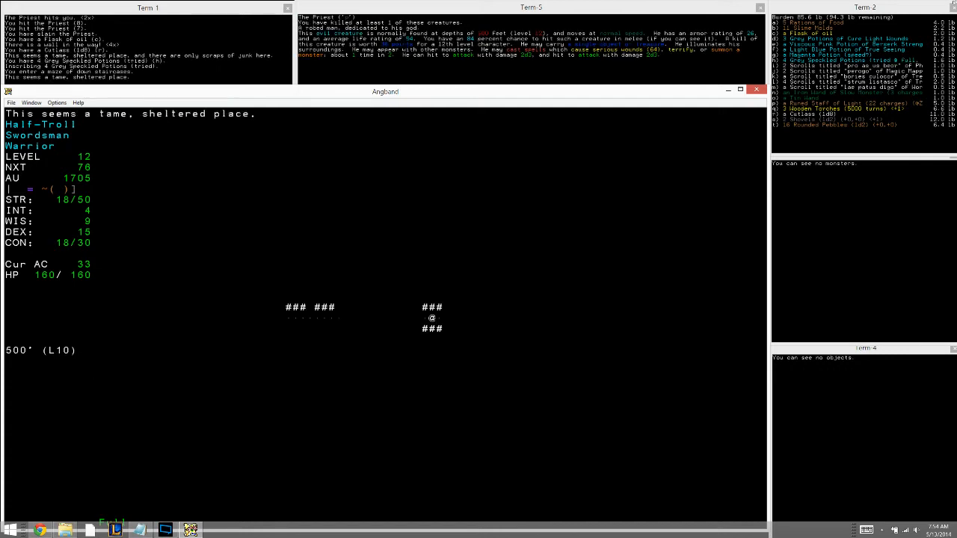
Aim the Tin Wand, read its Lightning Balls description and dismiss it.
key("a")
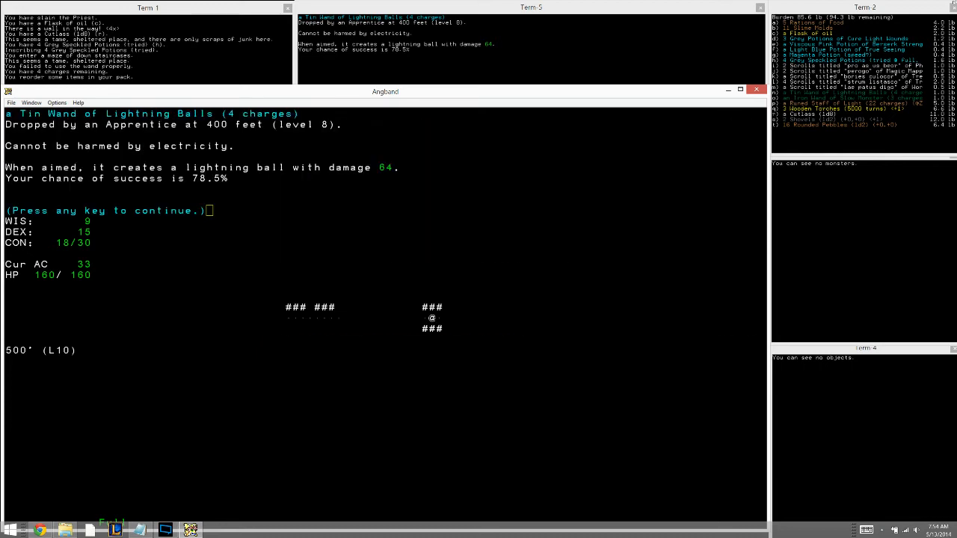
key("enter")
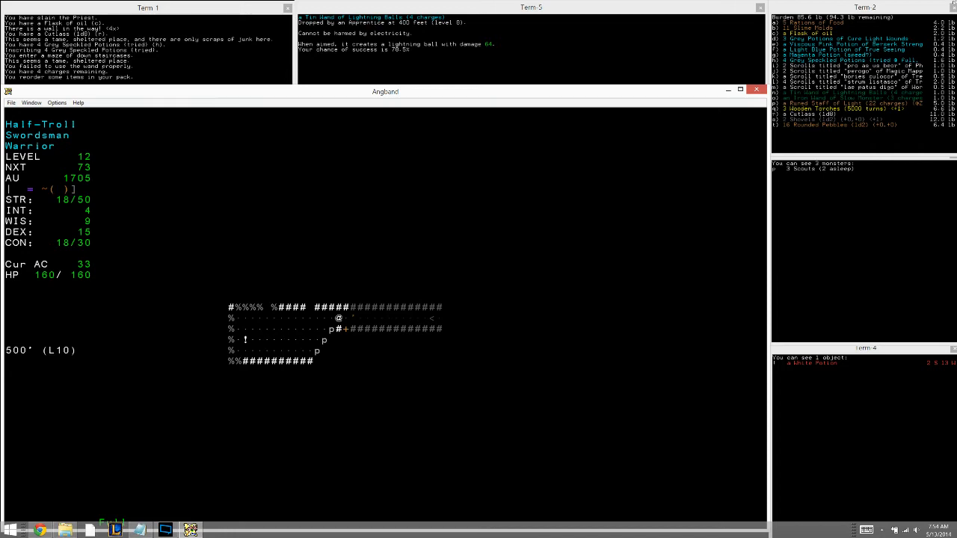
Approach the sleeping Scouts, head north up the corridor and engage the red worm mass.
key("down")
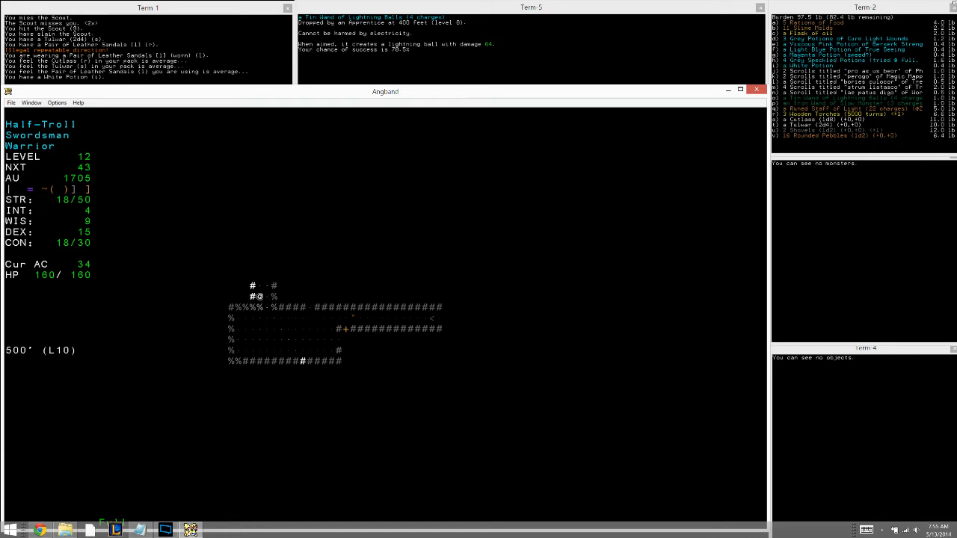
key("Up")
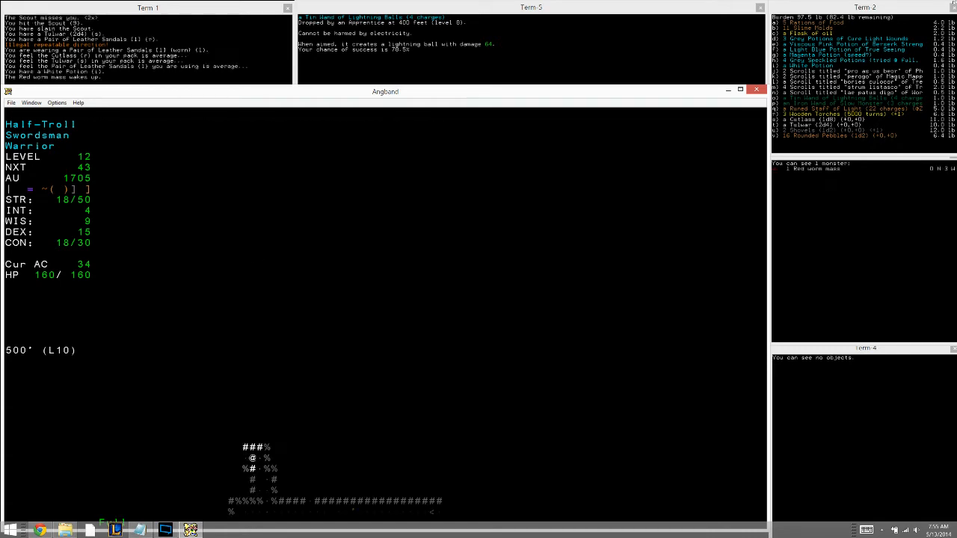
key("up")
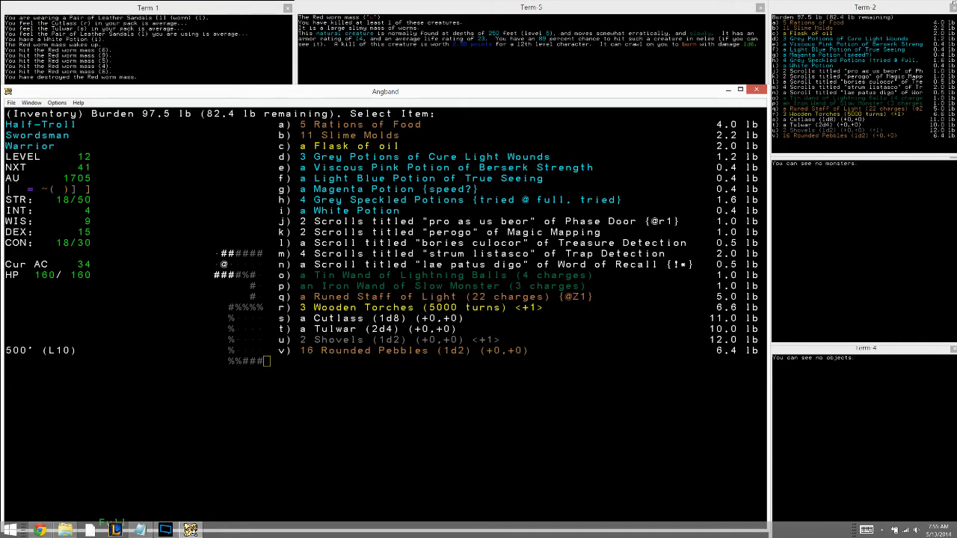
Leave the inventory and explore north along the winding passage, attacking monsters met.
key("escape")
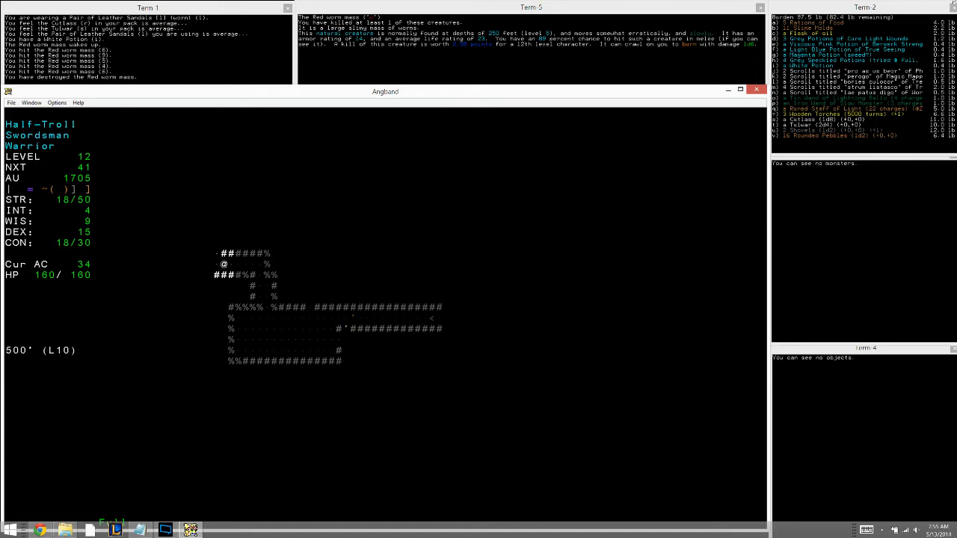
key("up")
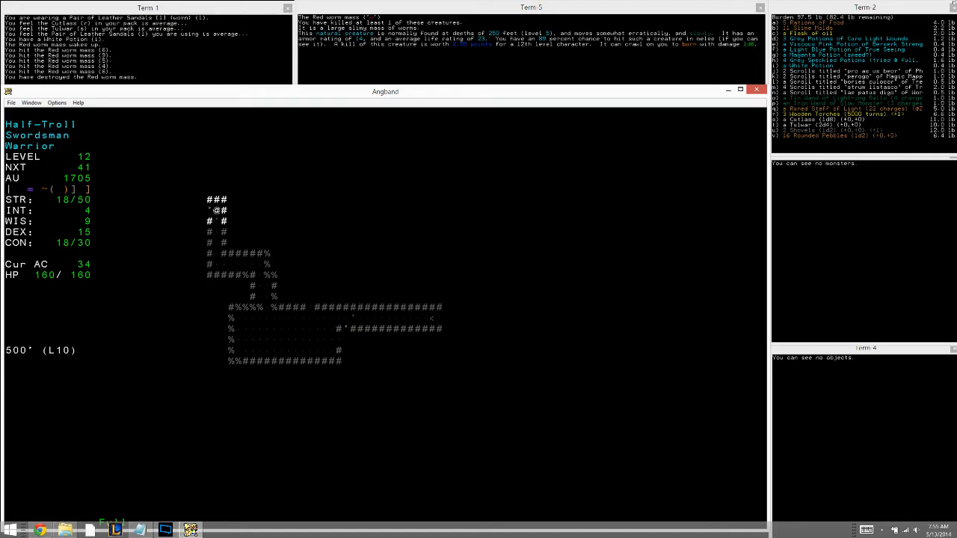
key("Right")
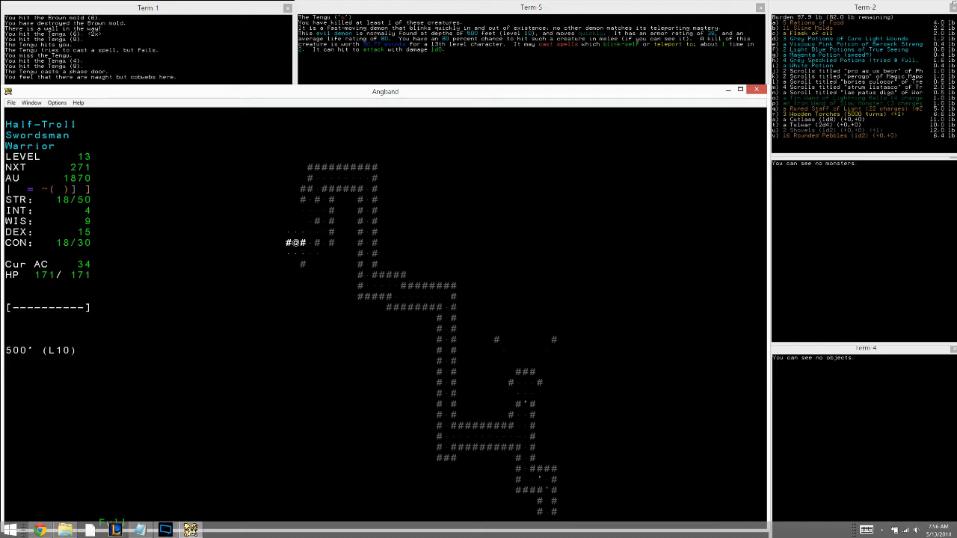
Melee the Tengu until destroyed, then walk on down the passage collecting gold.
key("up")
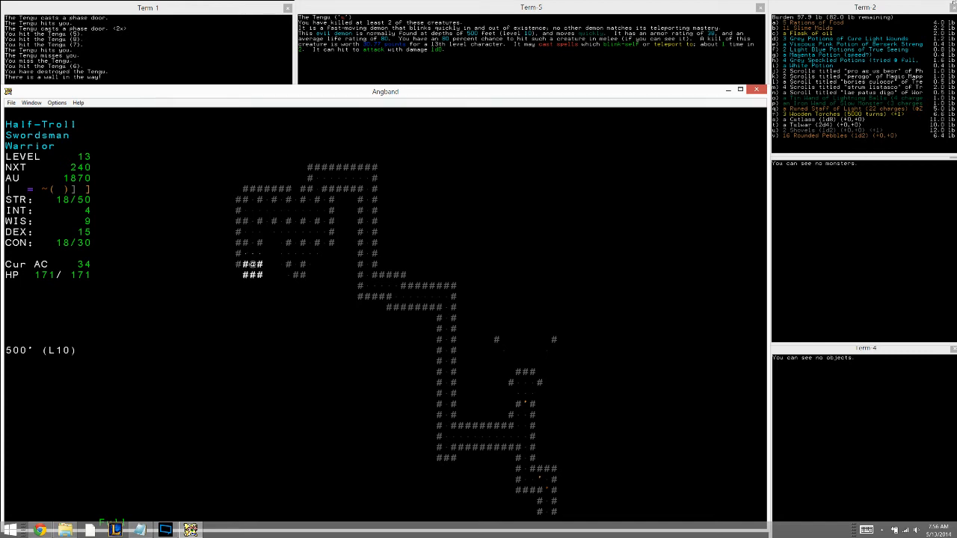
key("up")
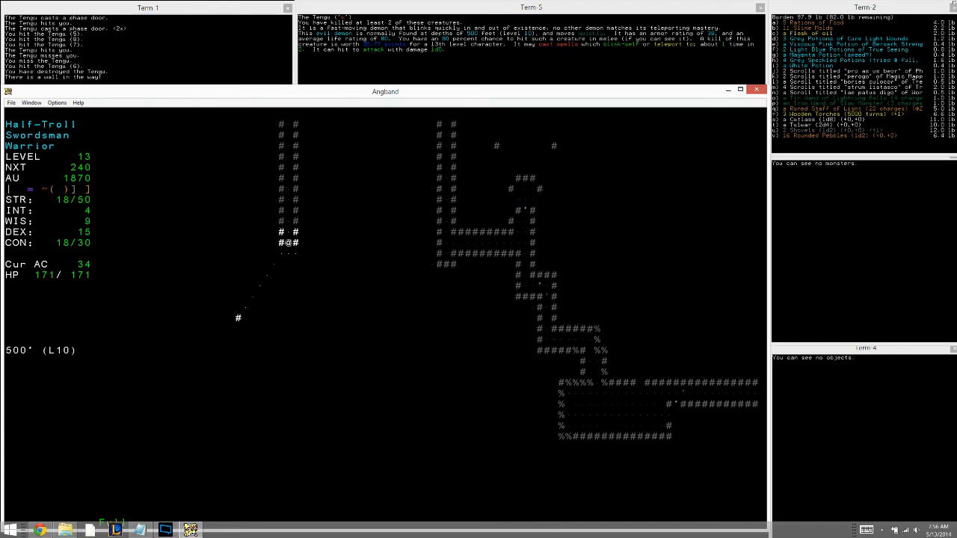
key("Left")
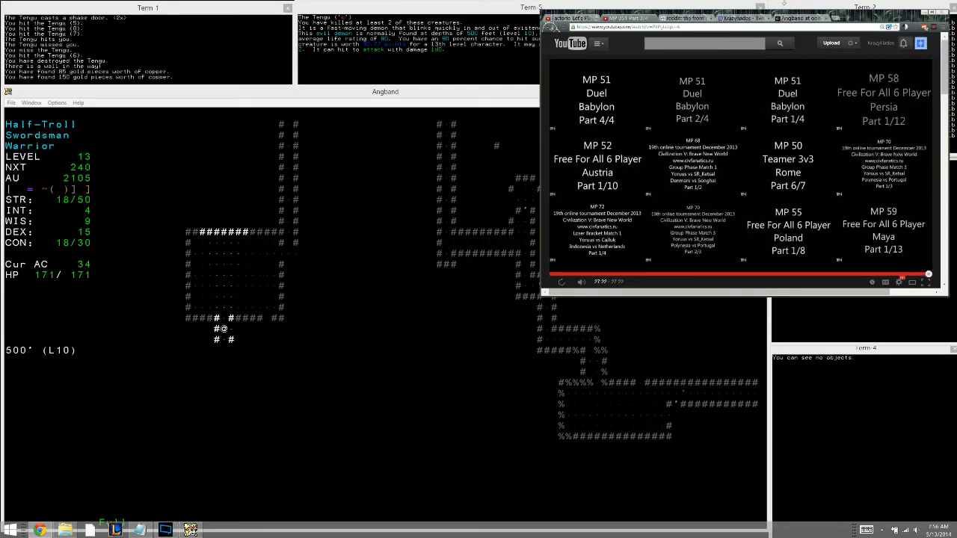
Dismiss the YouTube video window to bring the game back into view.
left_click(740, 18)
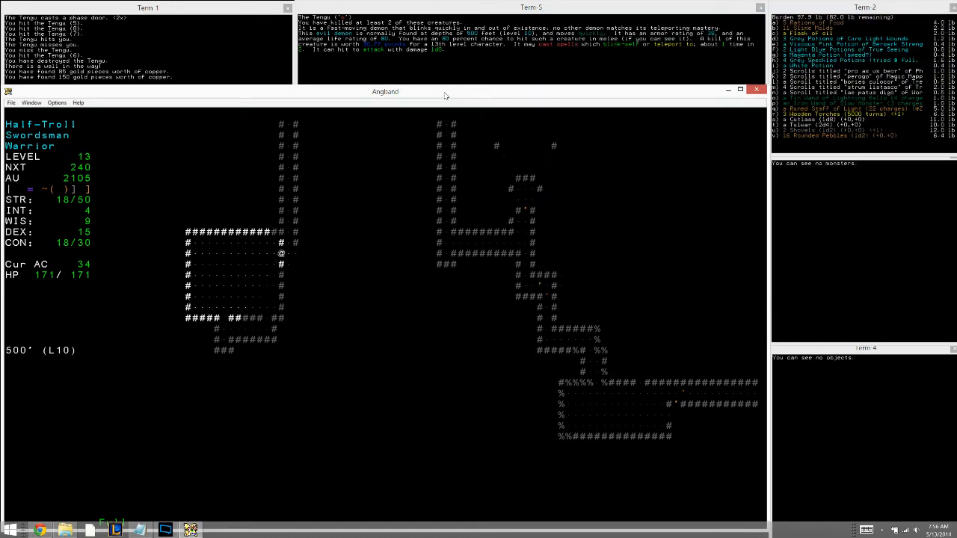
Search for hidden doors, then walk through the pillared room and adjoining rooms.
key("Right")
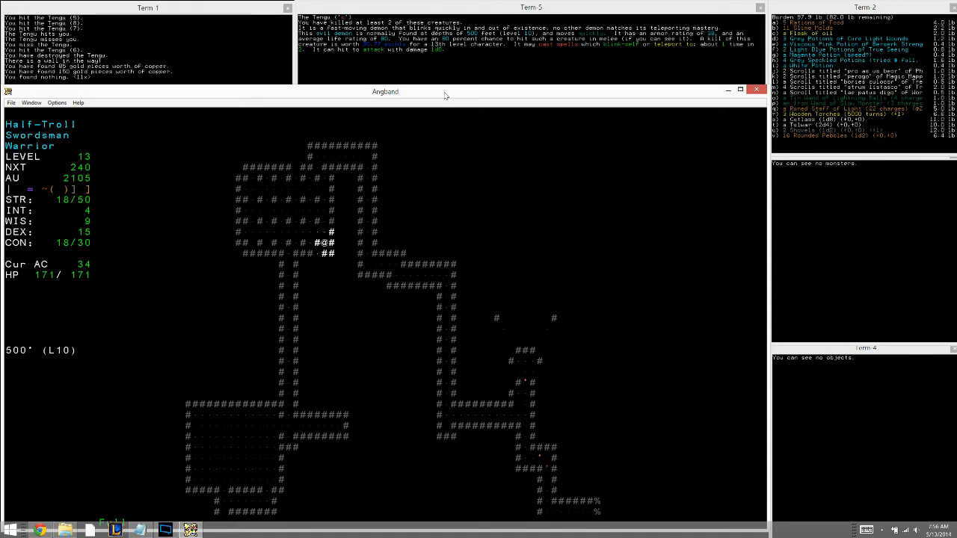
key("Up")
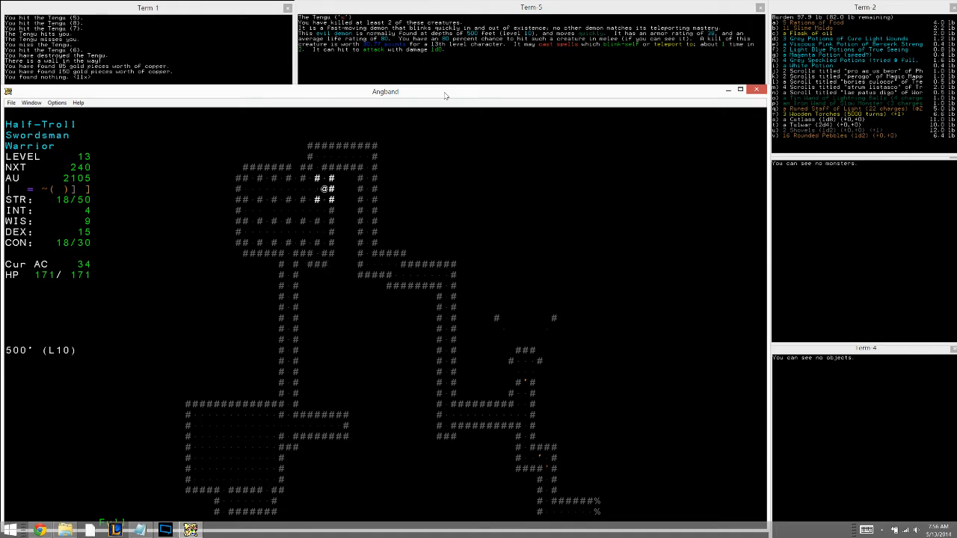
key("up")
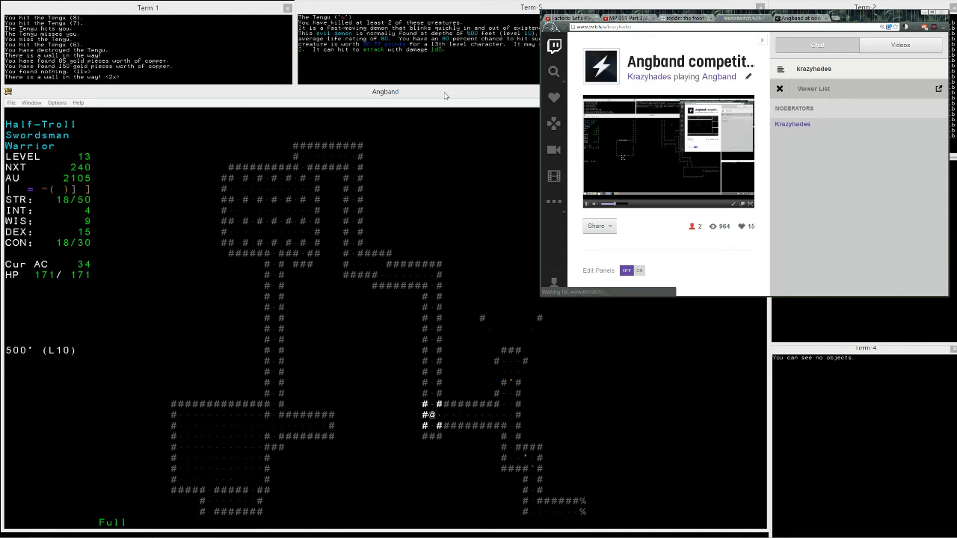
Bring up the Twitch stream page of the Angband session.
left_click(385, 92)
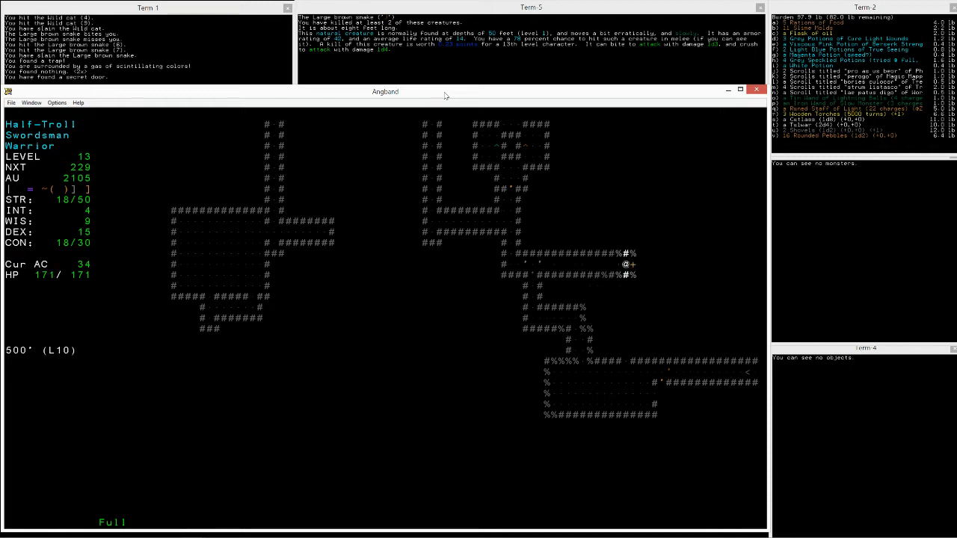
Go through the secret door, pick up the Driftwood Amulet and put it on.
key("Left")
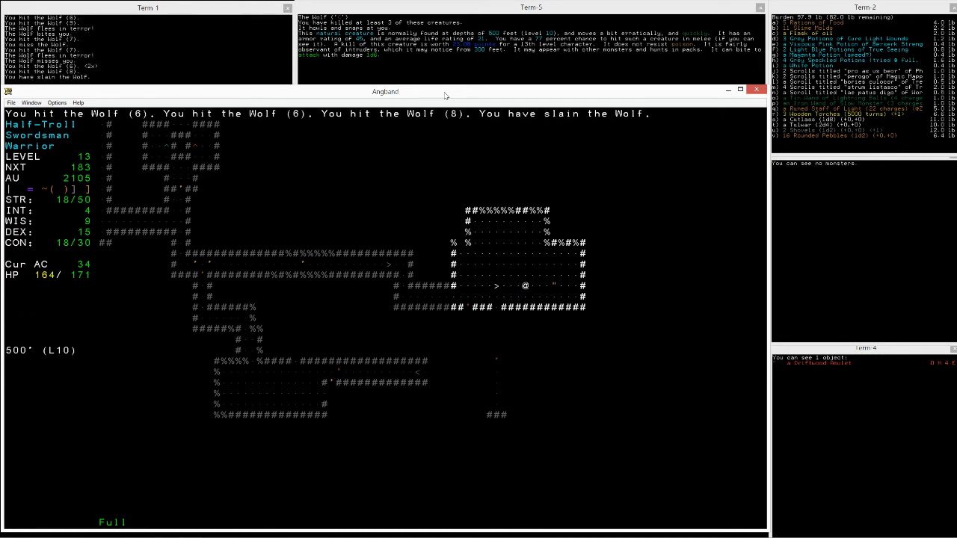
key("w")
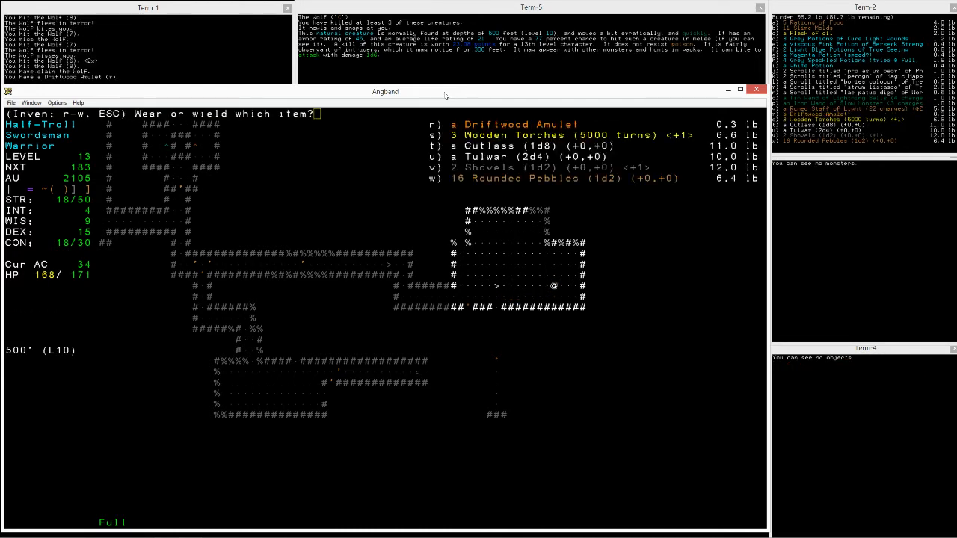
key("r")
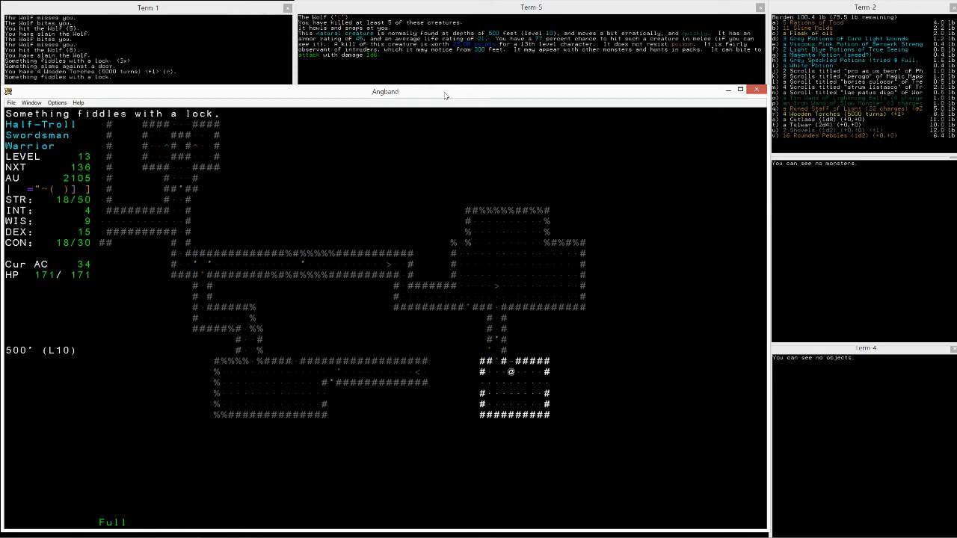
Head south down the corridor toward the door being fiddled with.
key("up")
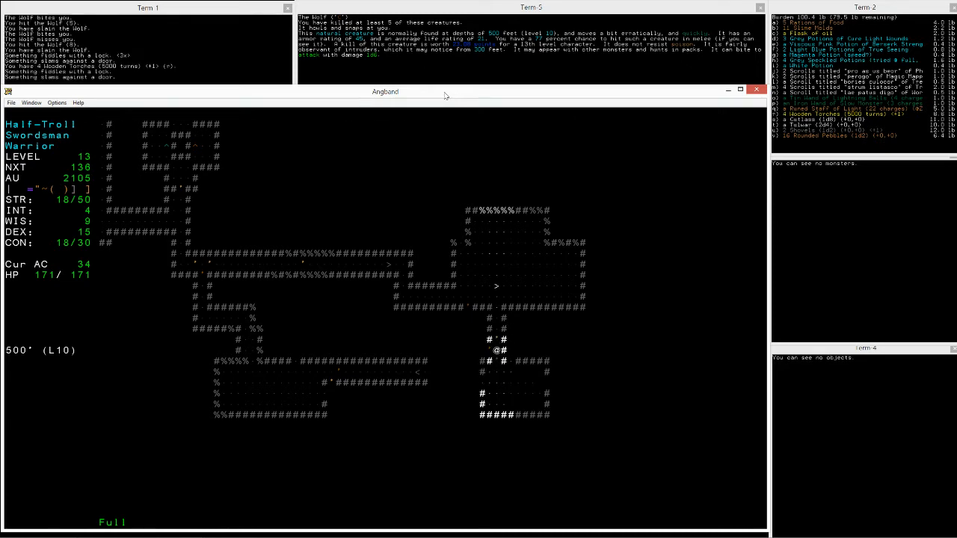
key("up")
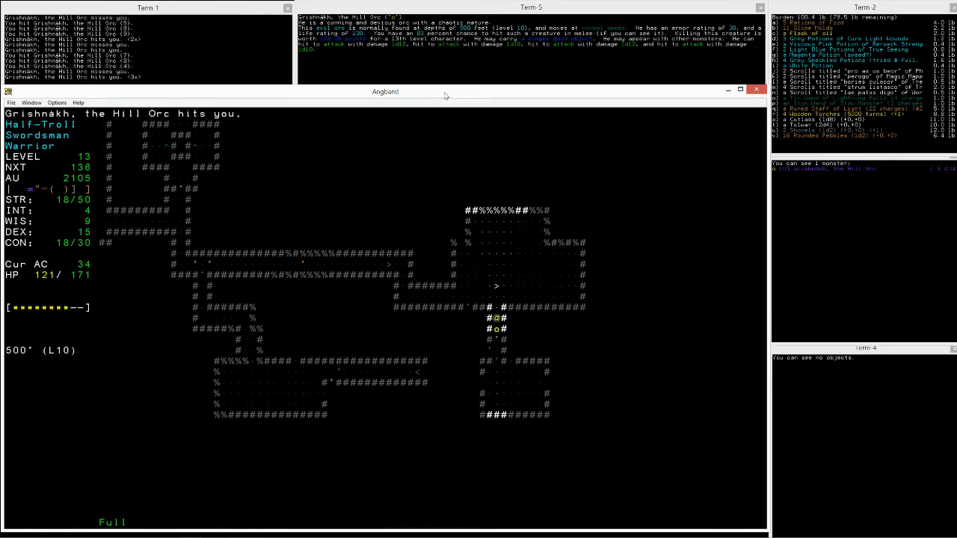
Fight Grishnákh, escape with a Phase Door scroll, then melee the Hill orcs.
key("q")
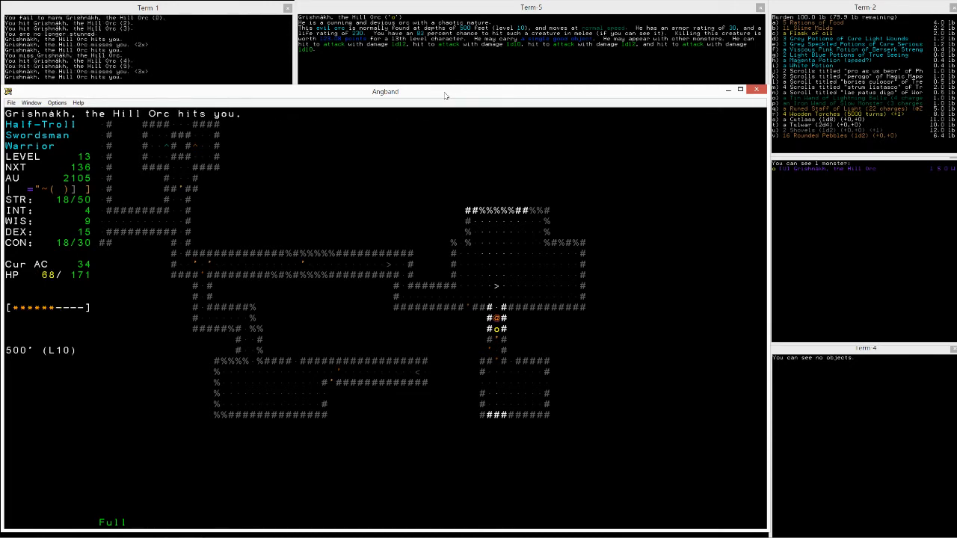
key("r")
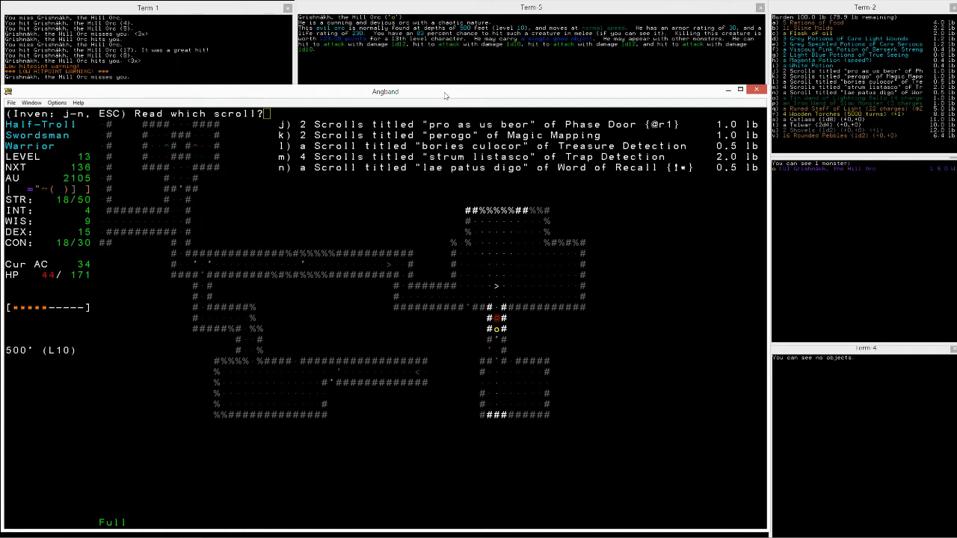
key("j")
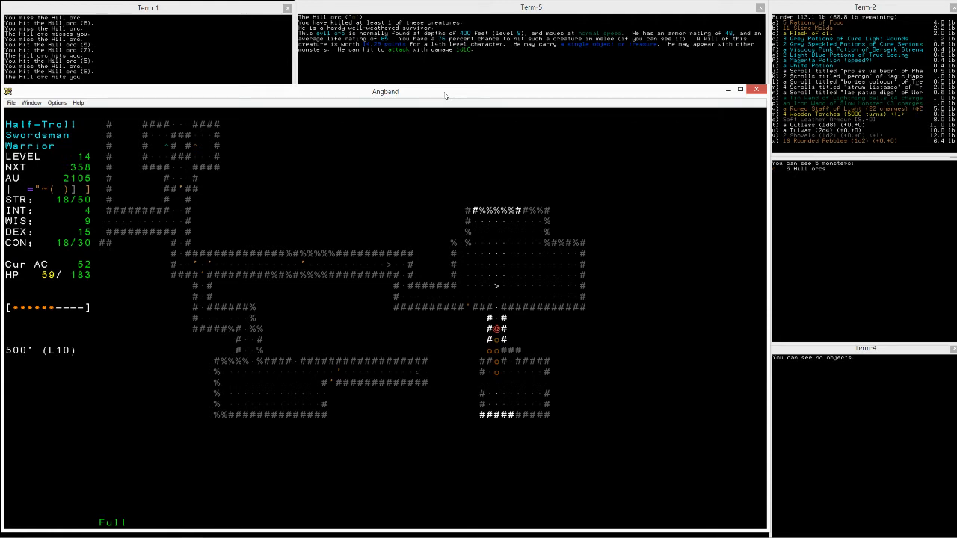
key("e")
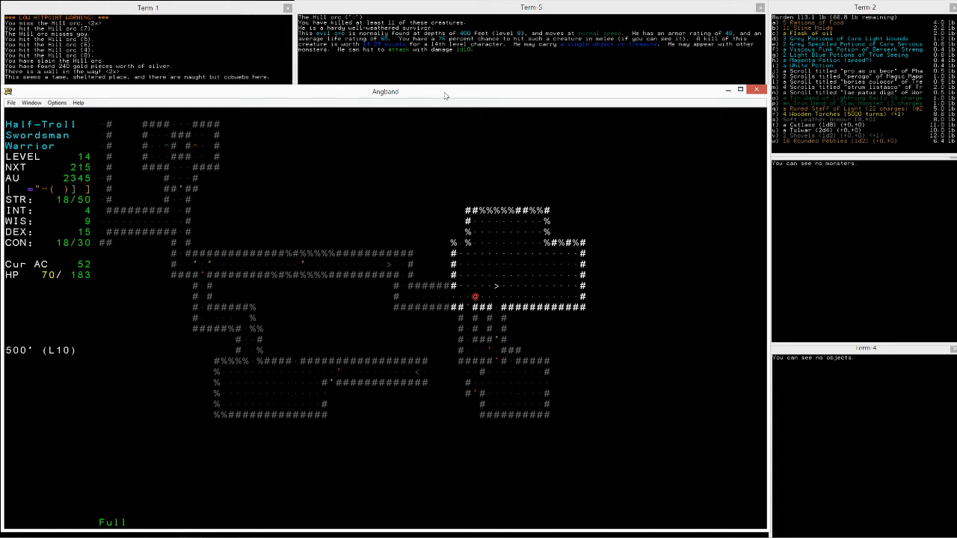
From the inventory, mark the unwanted Soft Leather Armour, Tulwar and Cutlass as ignored.
key("i")
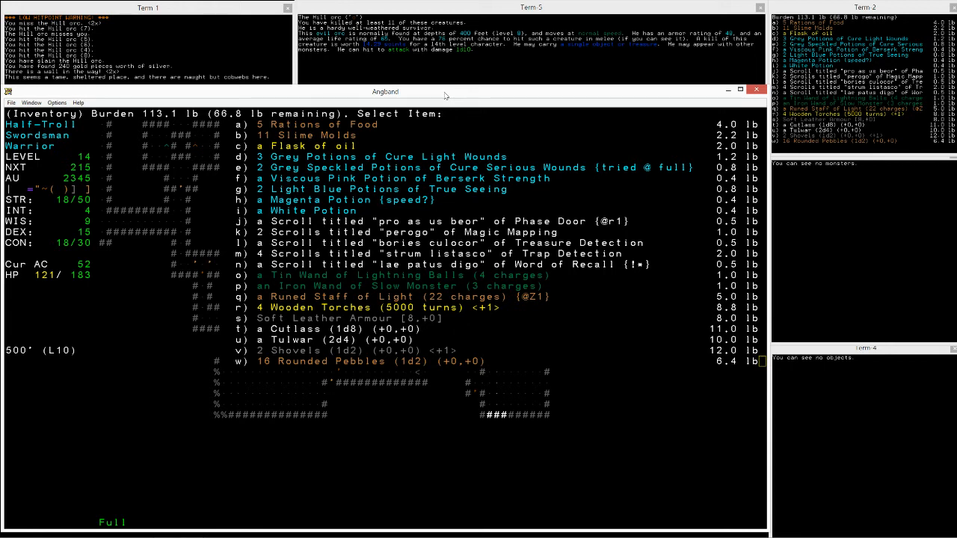
key("k")
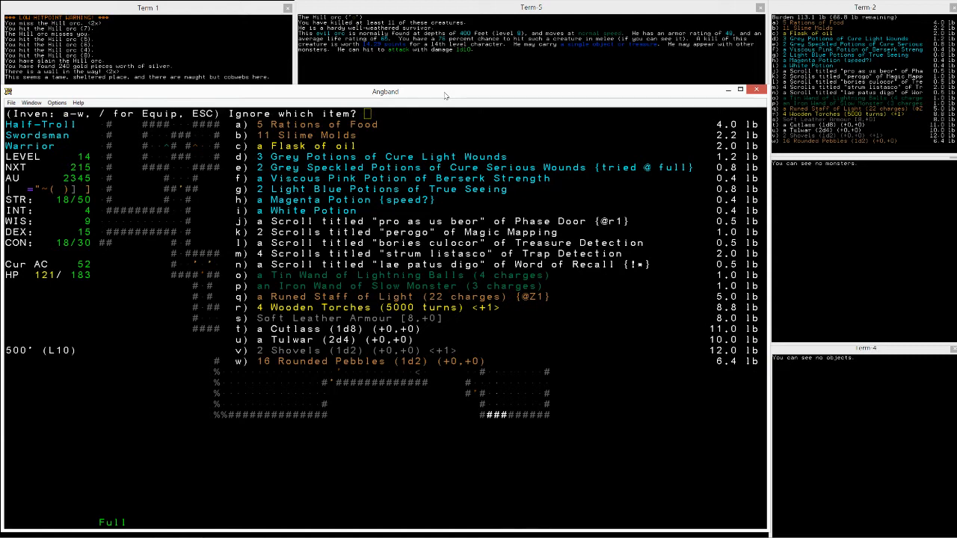
key("e")
type("white potio")
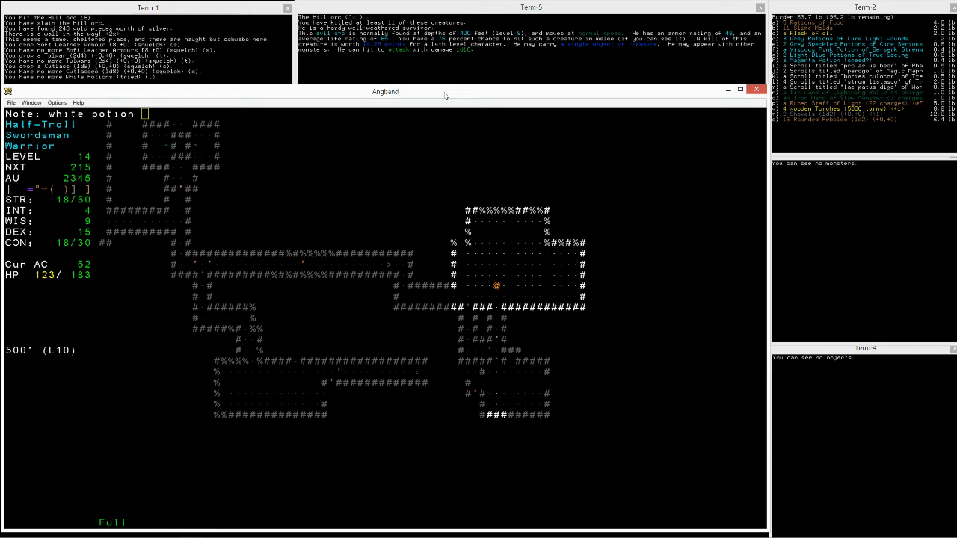
Note on the White Potion 'quaffed !white while damaged', then return to the inventory.
type("not hea")
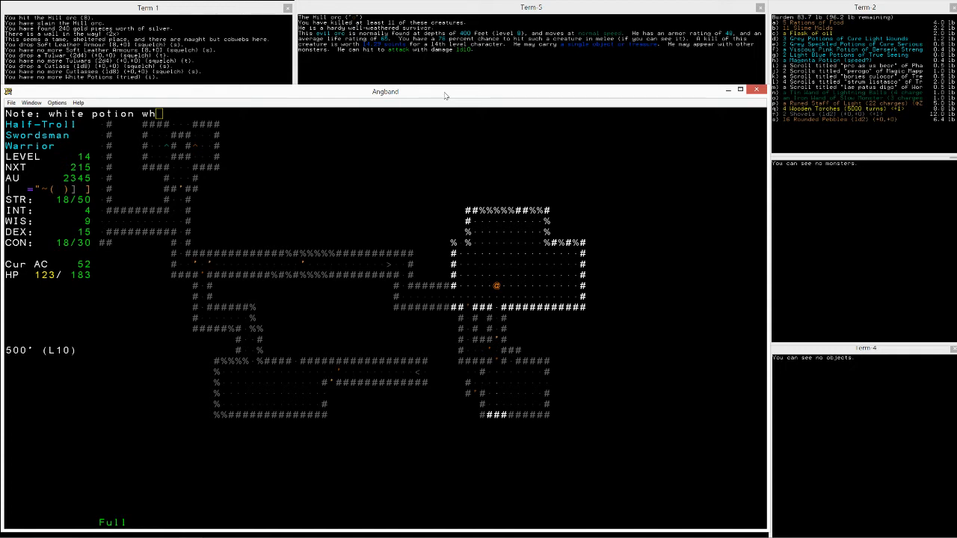
type("quaffed !white, not")
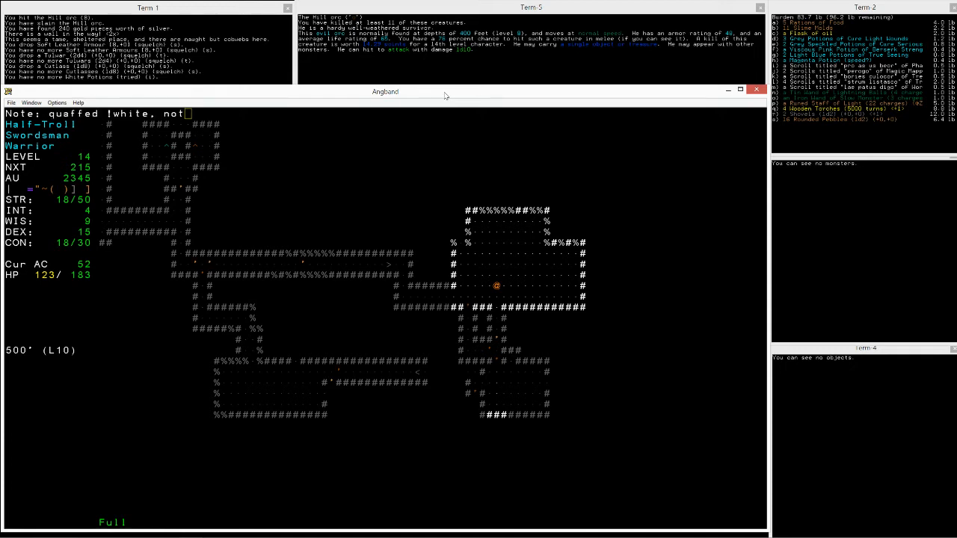
type("while damaged")
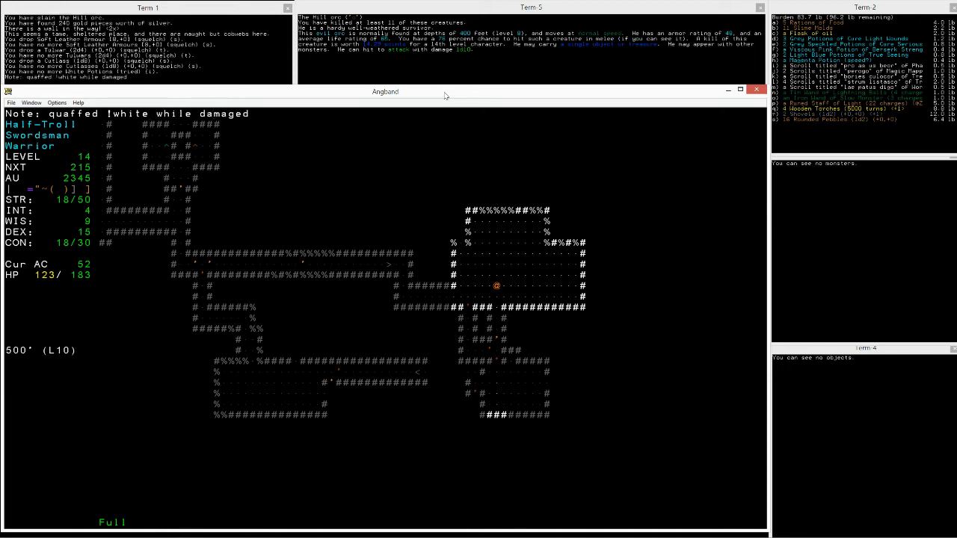
key("i")
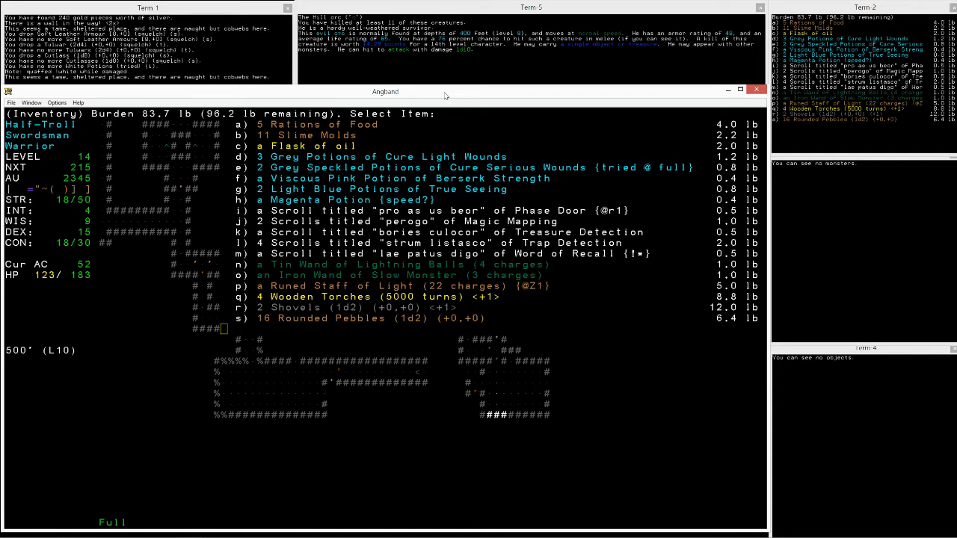
Read the Treasure Detection and Trap Detection scrolls after descending to 550 ft.
key("r")
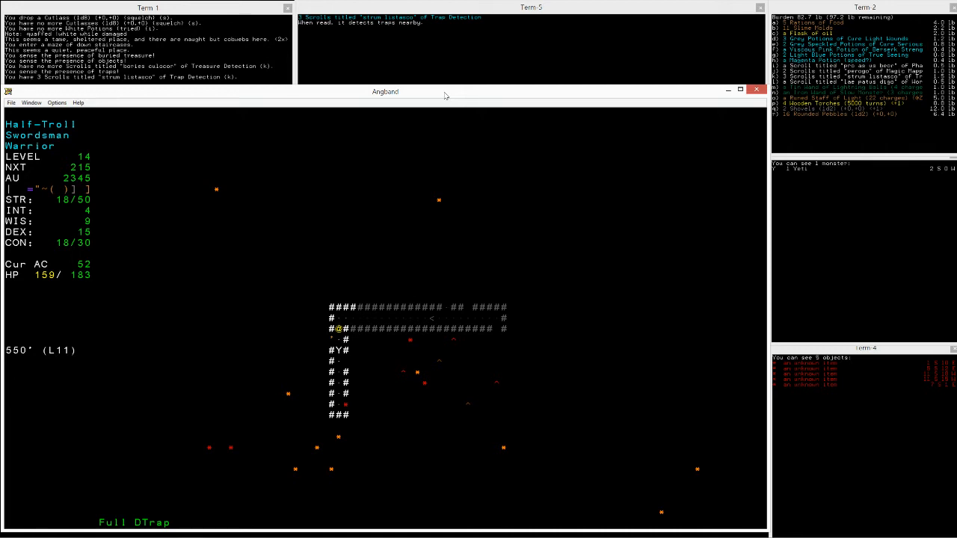
Melee the Yeti to death and put on the Corundum Ring it dropped.
key("i")
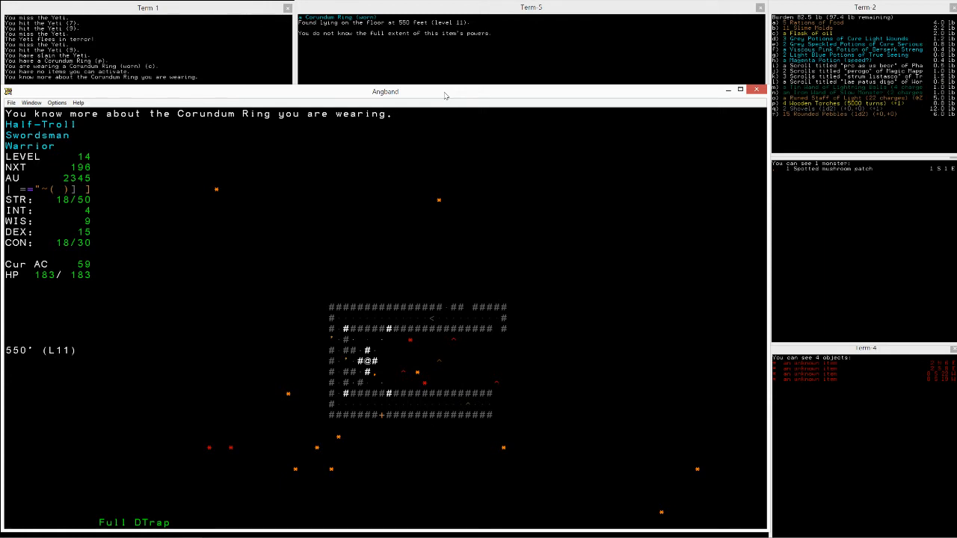
Review the worn equipment before hunting the Giant red frog and its Steel Rod.
key("e")
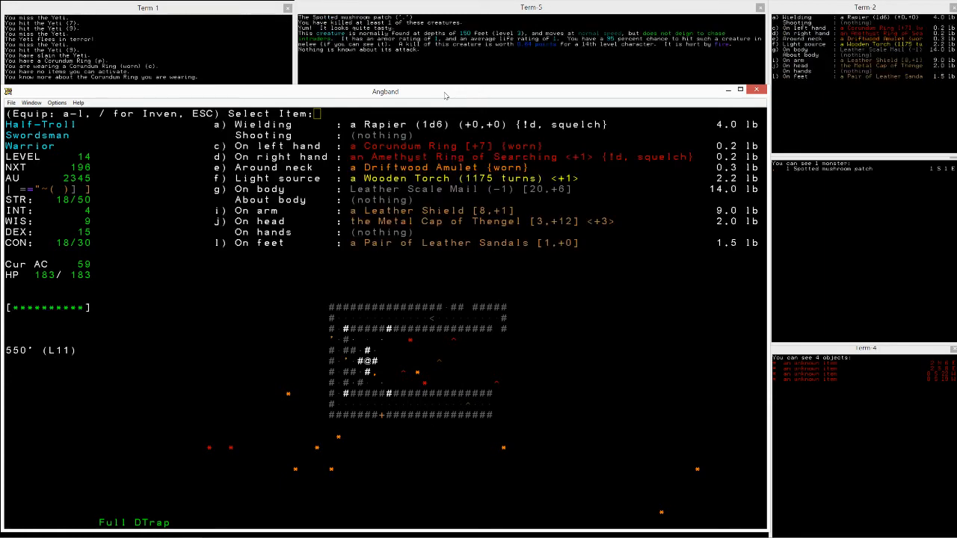
key("escape")
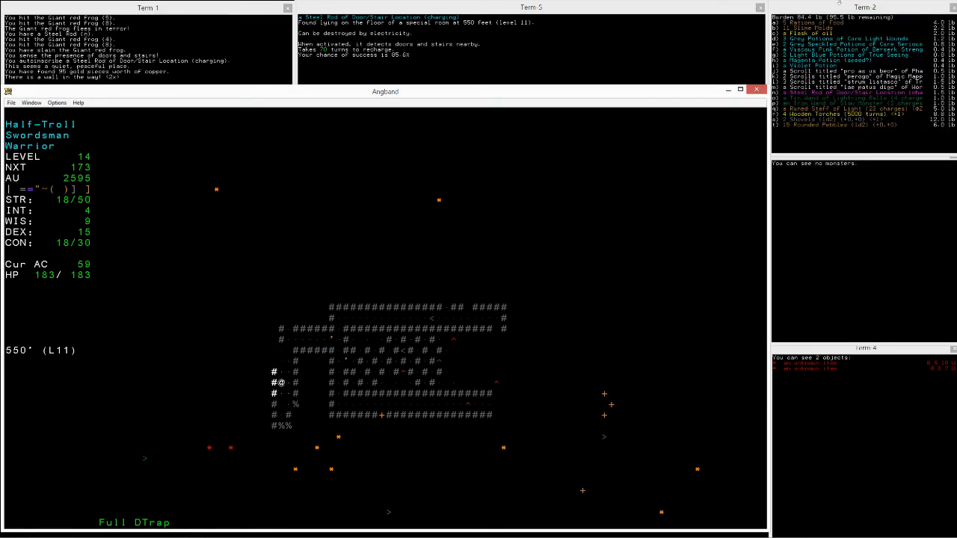
Roam the level slaying the Black harpy, Baby multi-hued dragon, Green naga and Rattlesnake for gold up to 3350.
key("up")
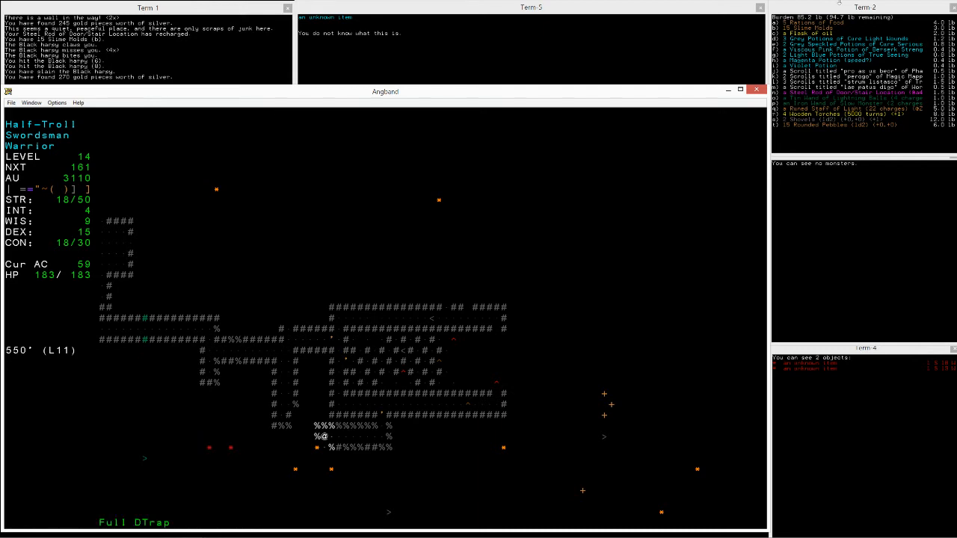
key("Down")
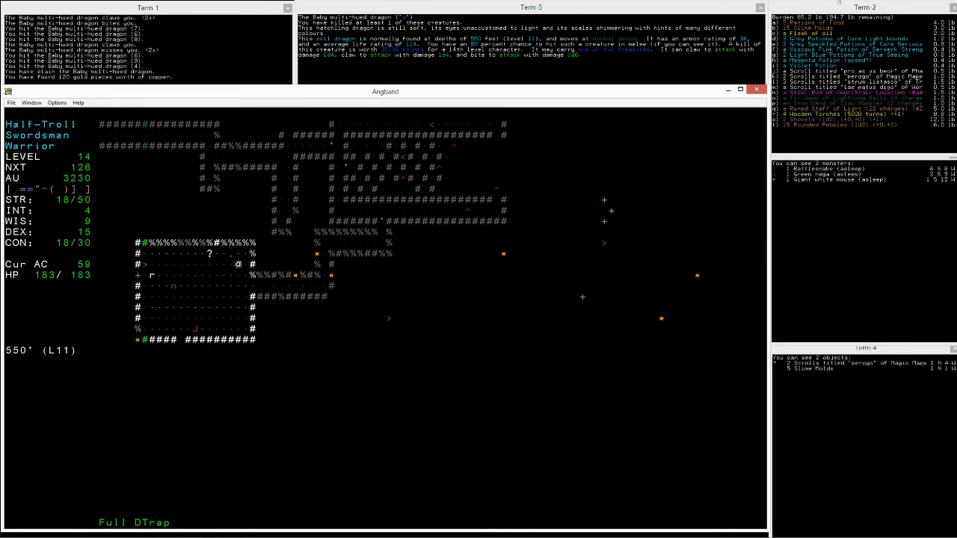
key("r")
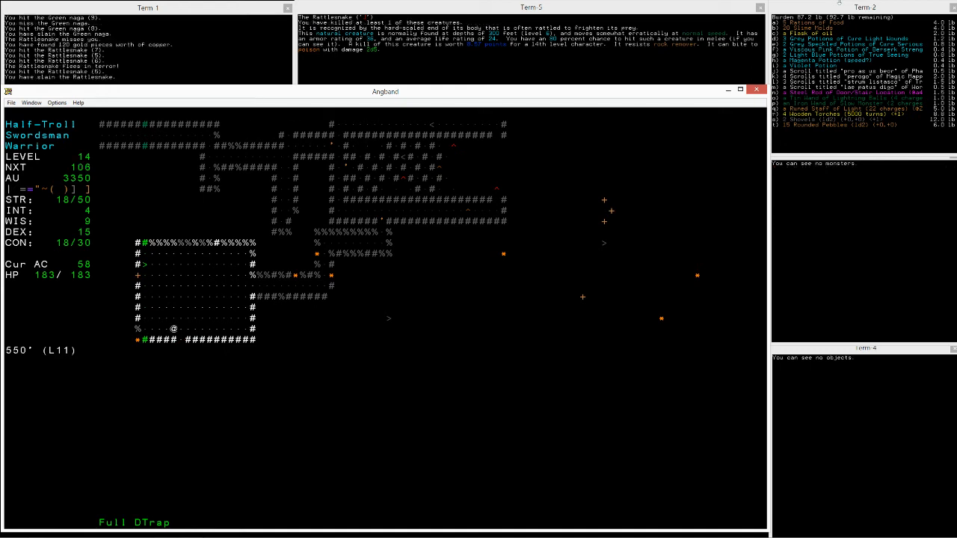
key("up")
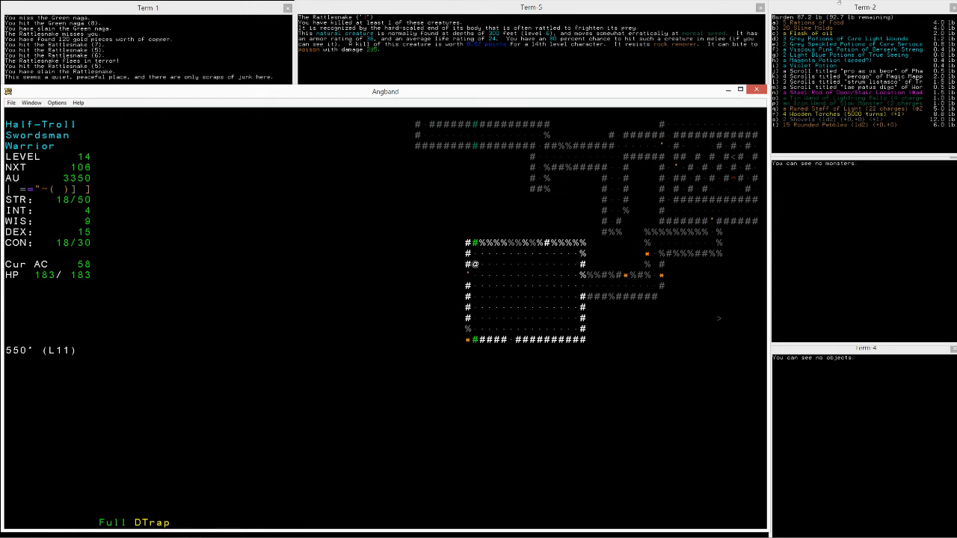
Take the down staircase into a new level full of further down staircases.
key("i")
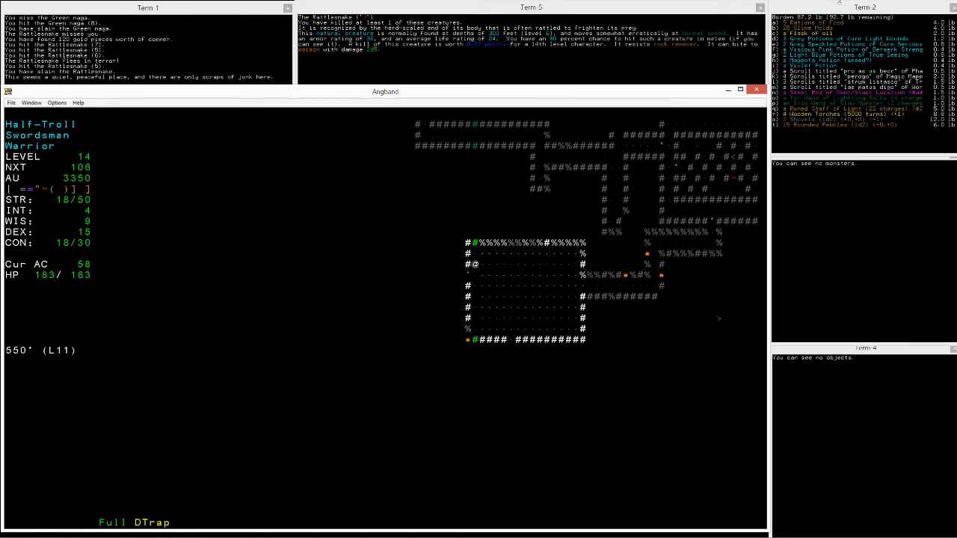
key("i")
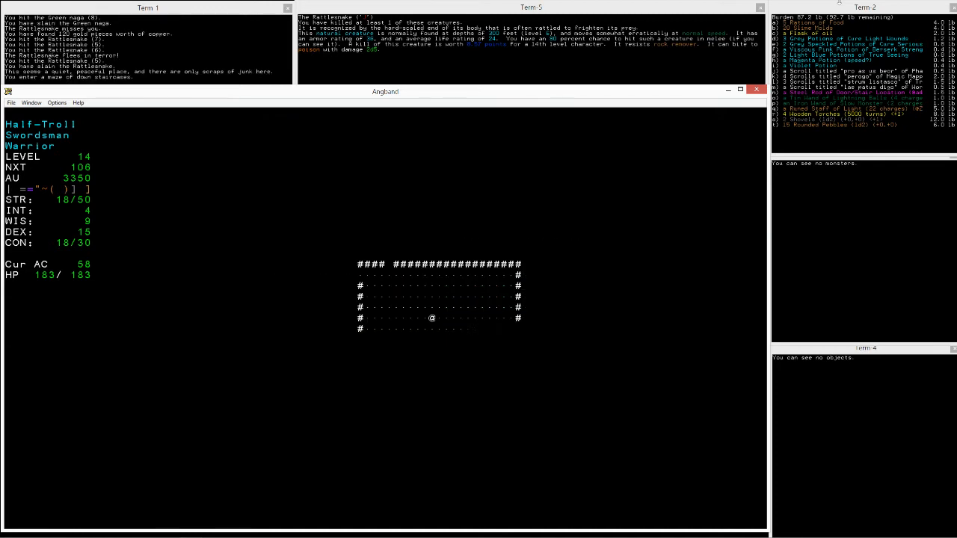
Zap the Door/Stair Location rod, check the pack, then fight the Panther until the poison clears.
key("i")
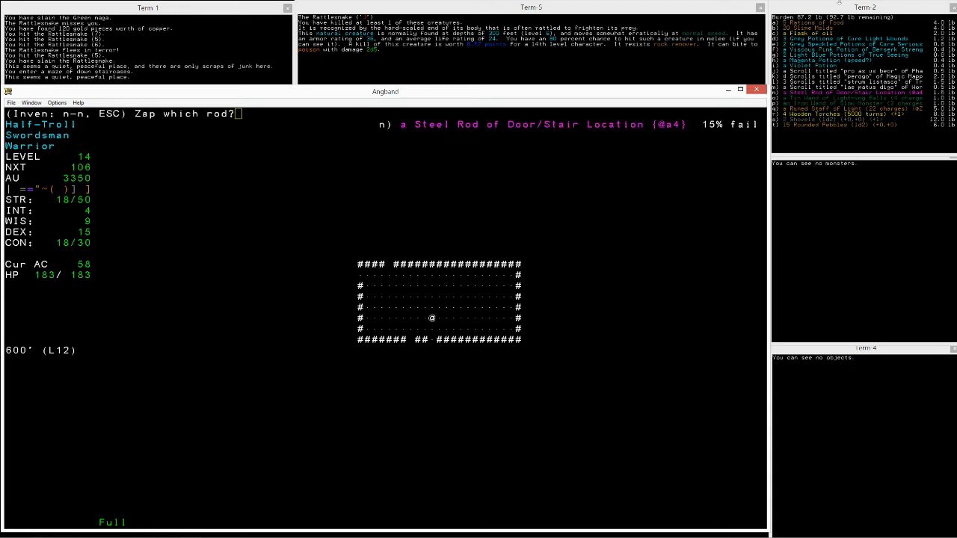
key("n")
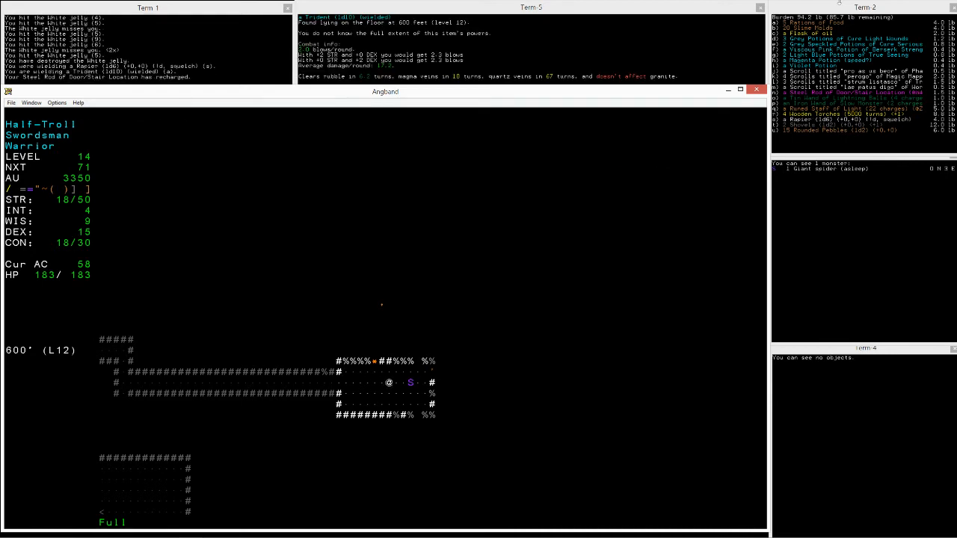
key("z")
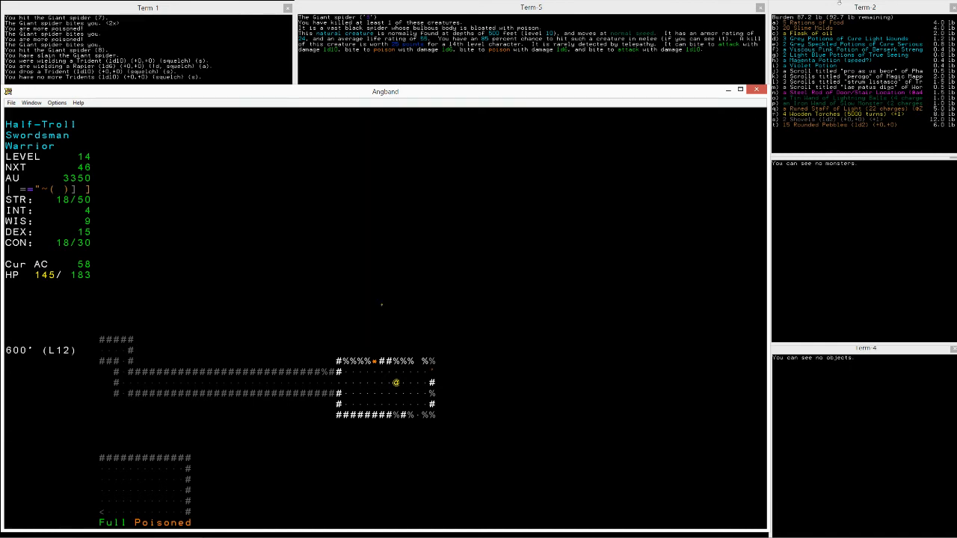
key("i")
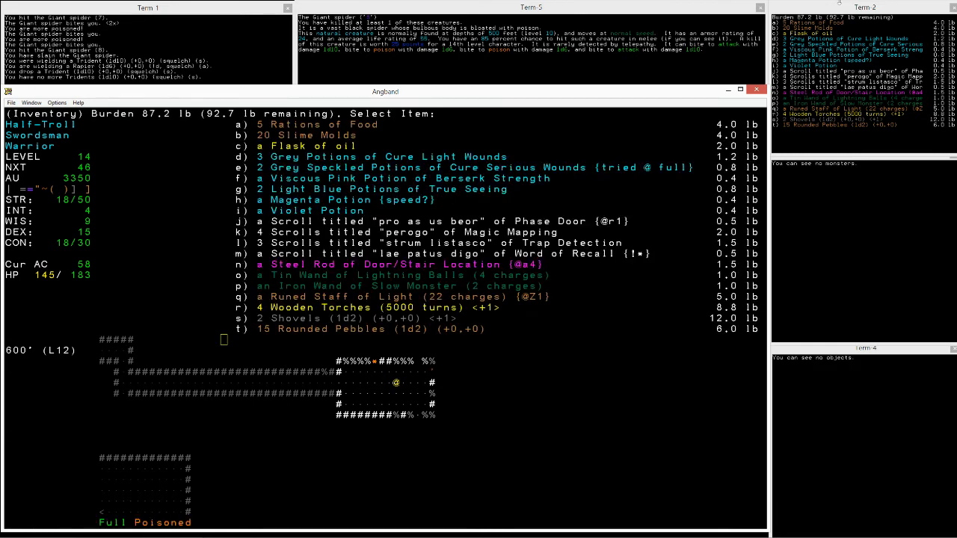
key("escape")
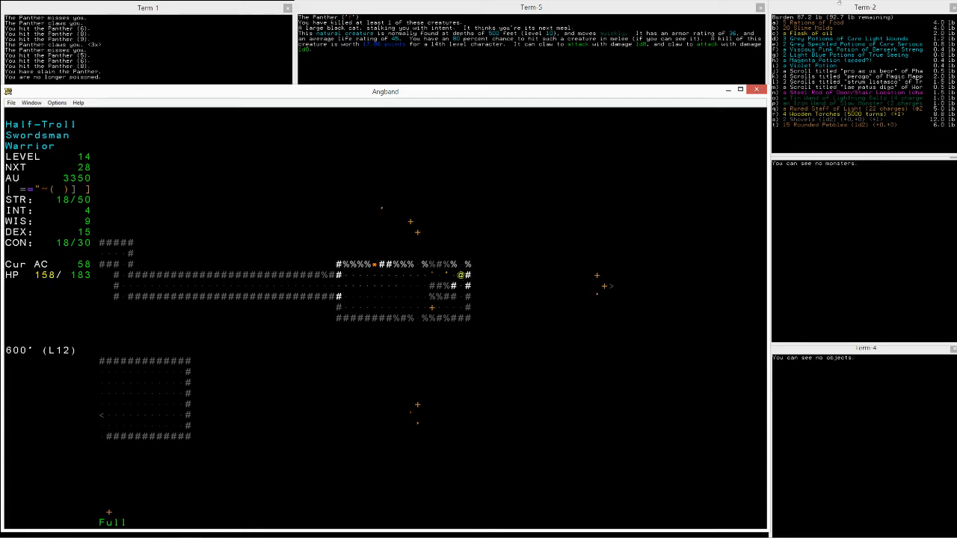
Walk north-east out of the room and along the passage while health recovers.
key("8")
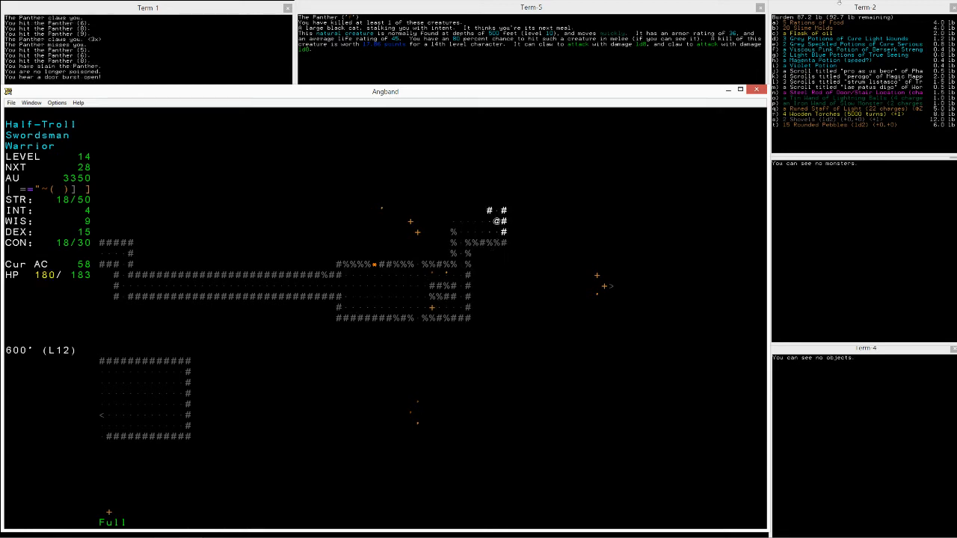
key("up")
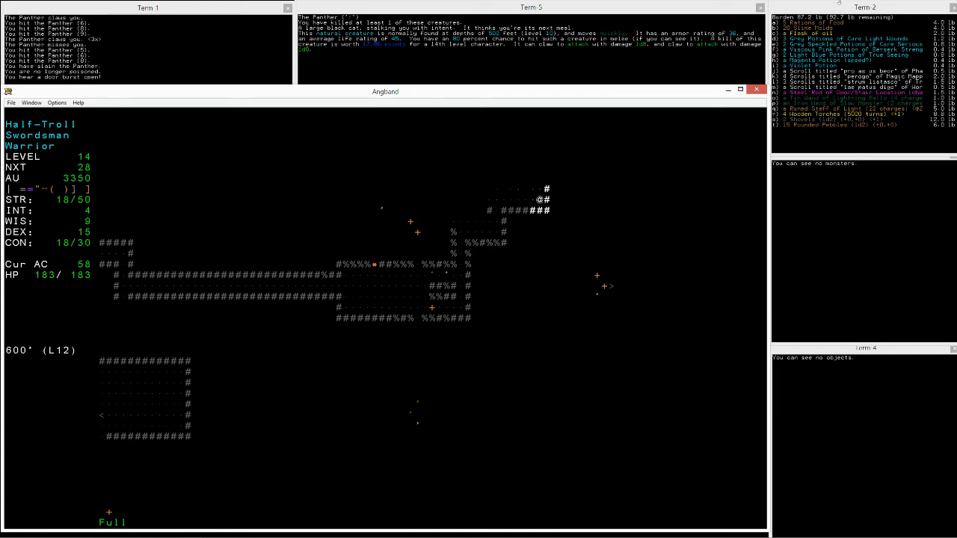
key("up")
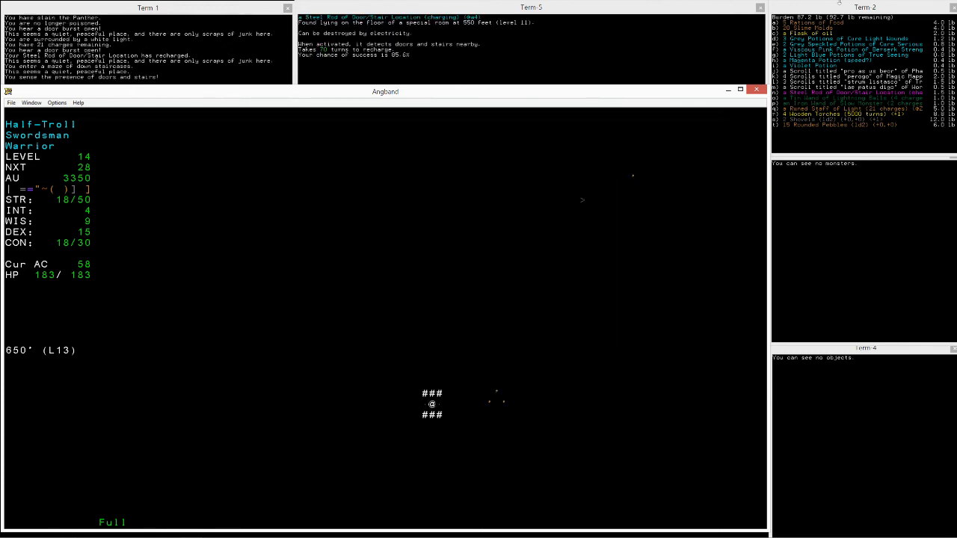
Follow the winding corridors north and east toward the Baby multi-hued dragon, reaching level 15.
key("Right")
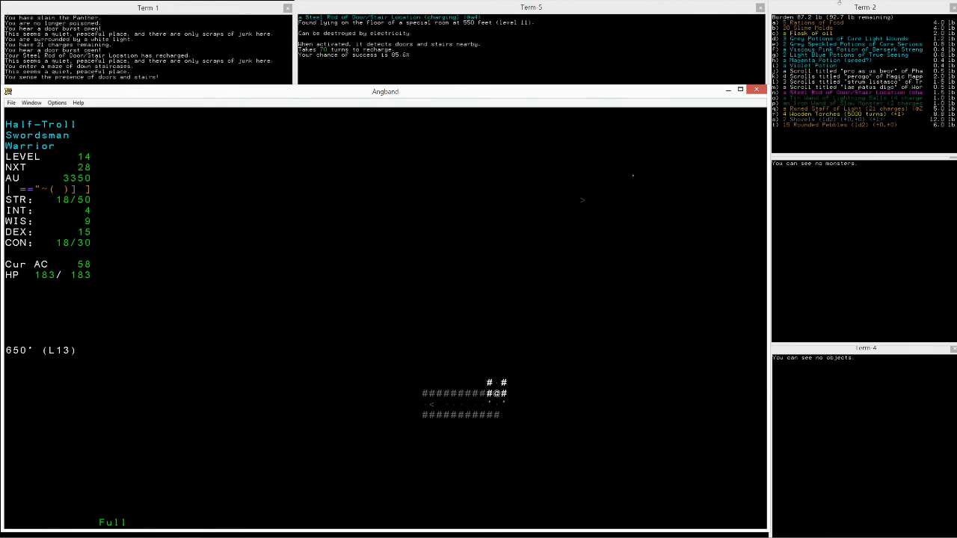
key("Up")
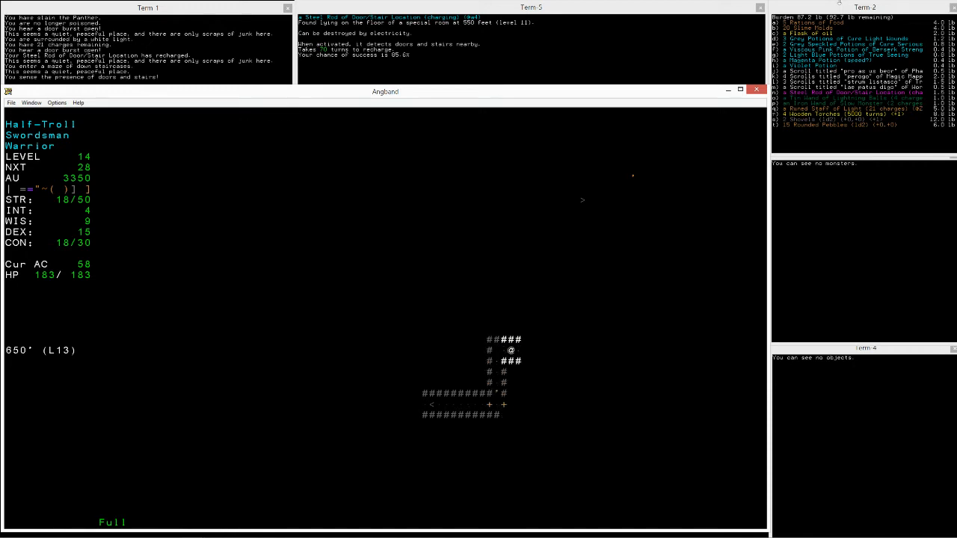
key("Right")
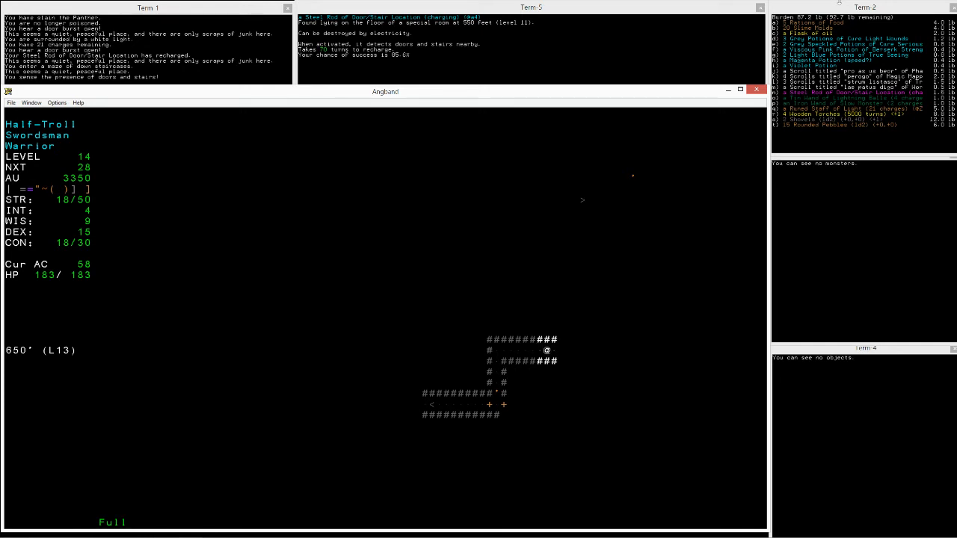
key("Left")
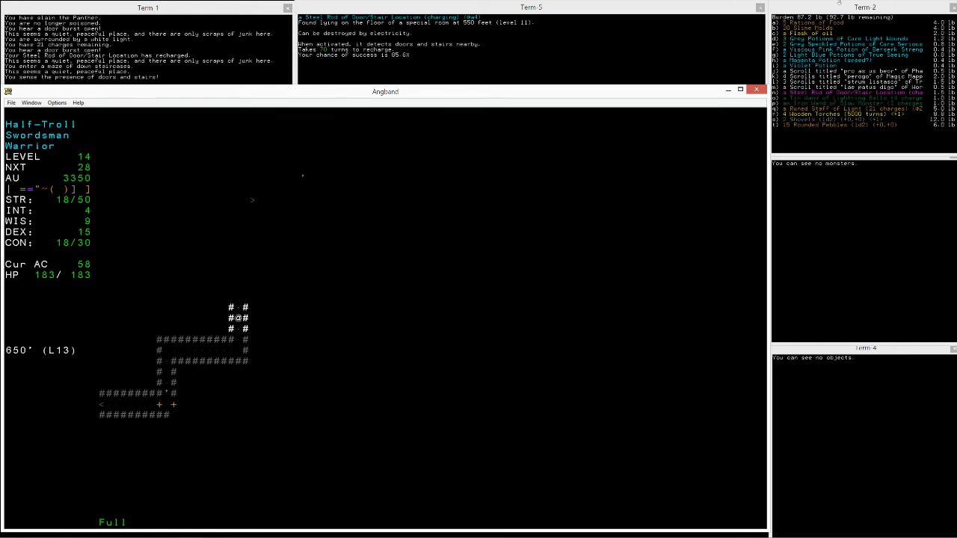
key("Down")
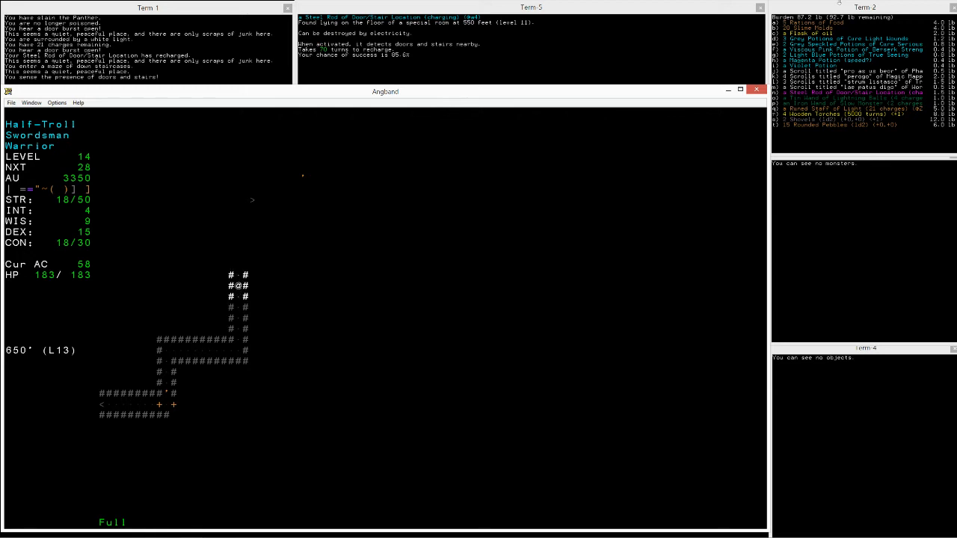
key("up")
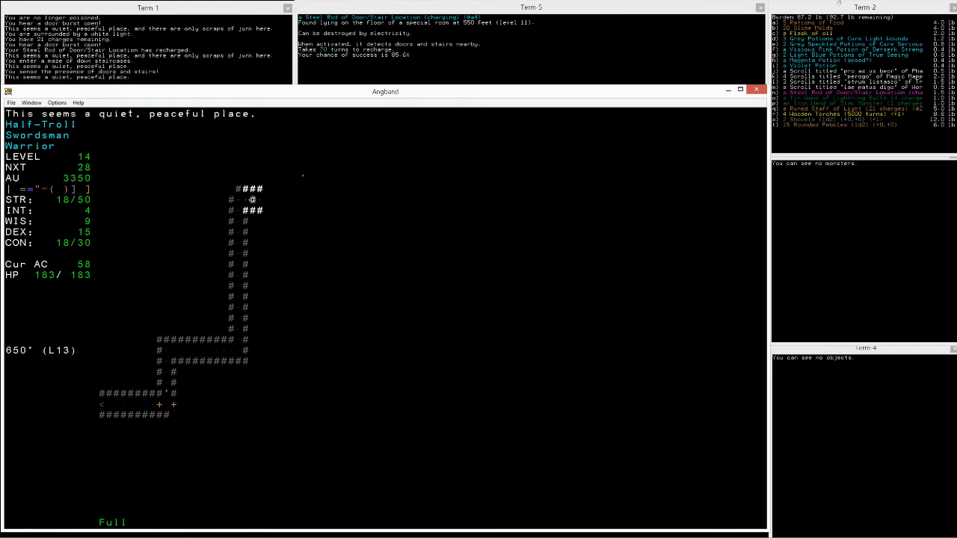
key("Right")
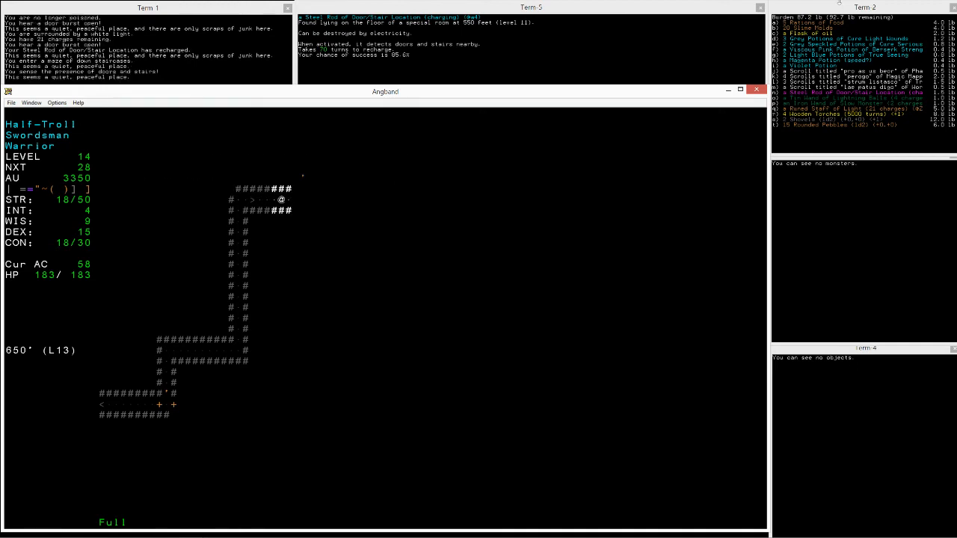
key("up")
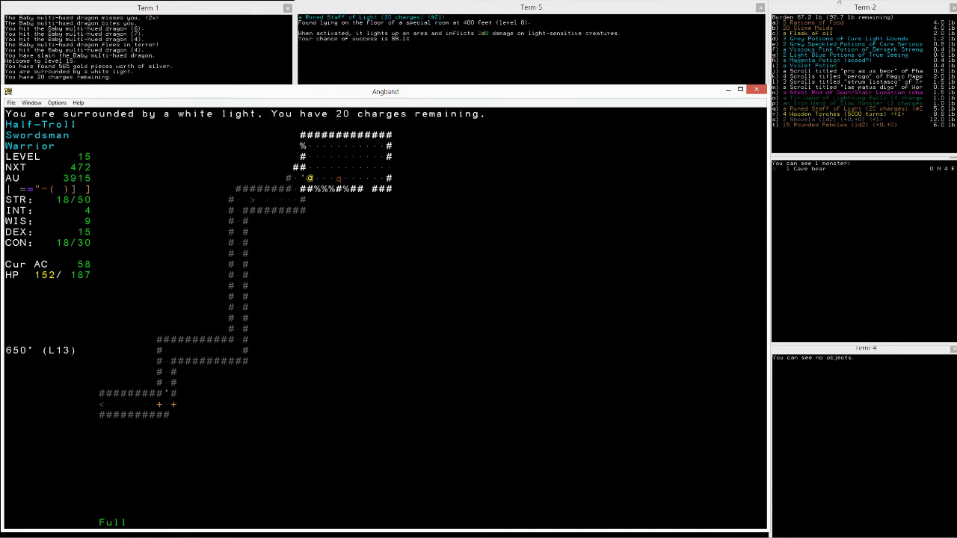
Kill the Cave bear, explore the southern room, return north and bring up the pack list.
key("Right")
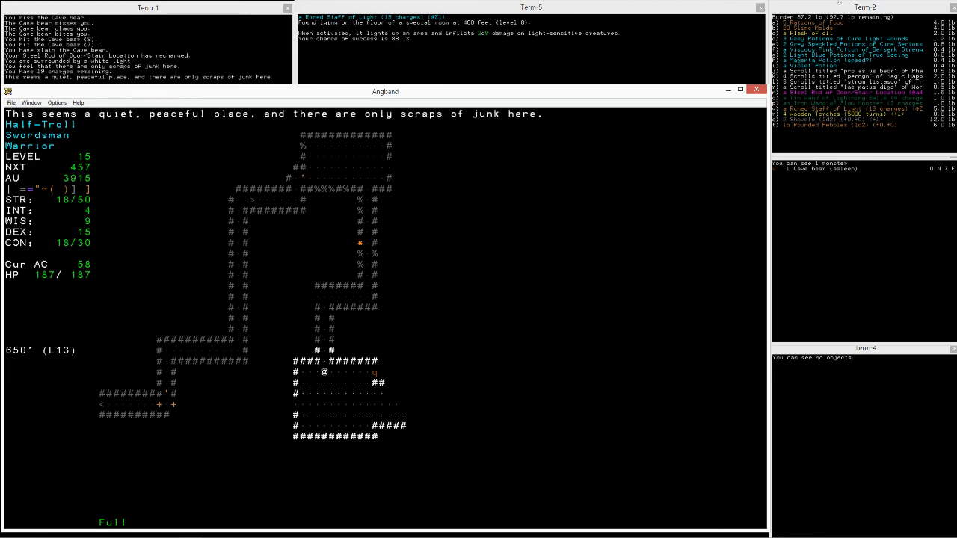
key("up")
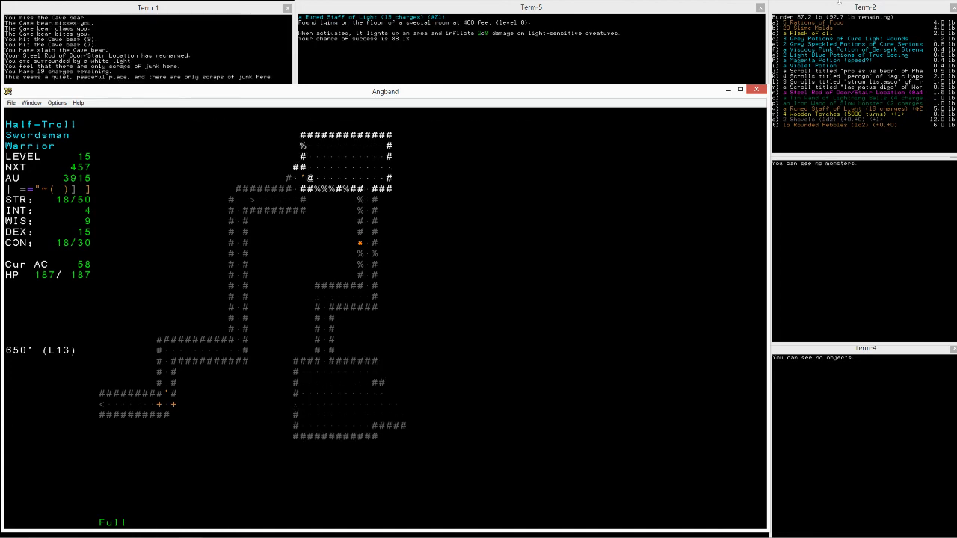
key("Down")
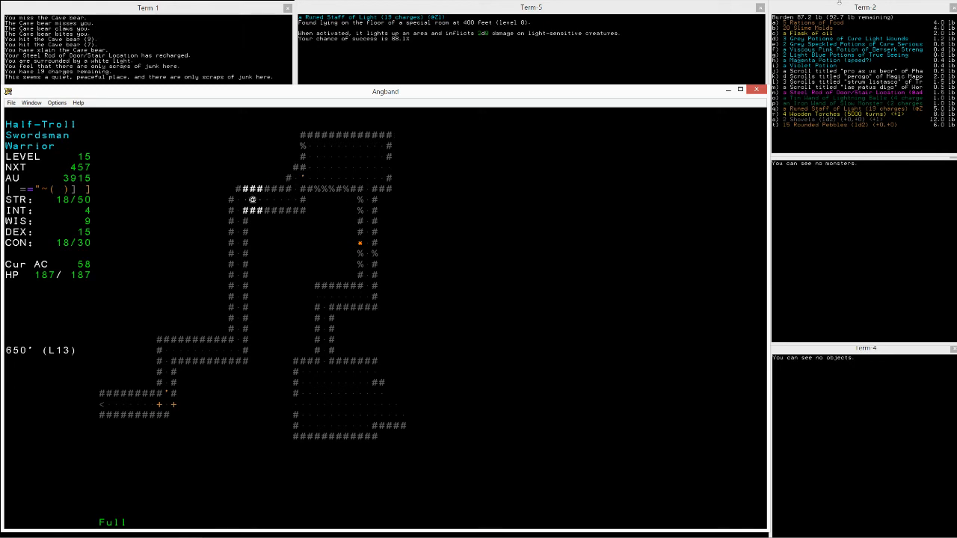
key("i")
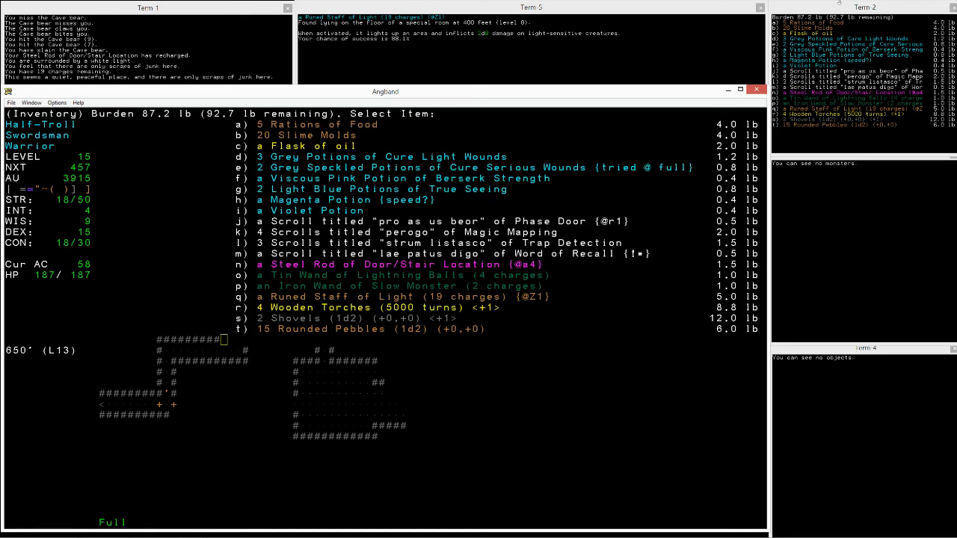
Close the inventory and take the down staircase to 700 ft, meeting an unseen attacker.
key("e")
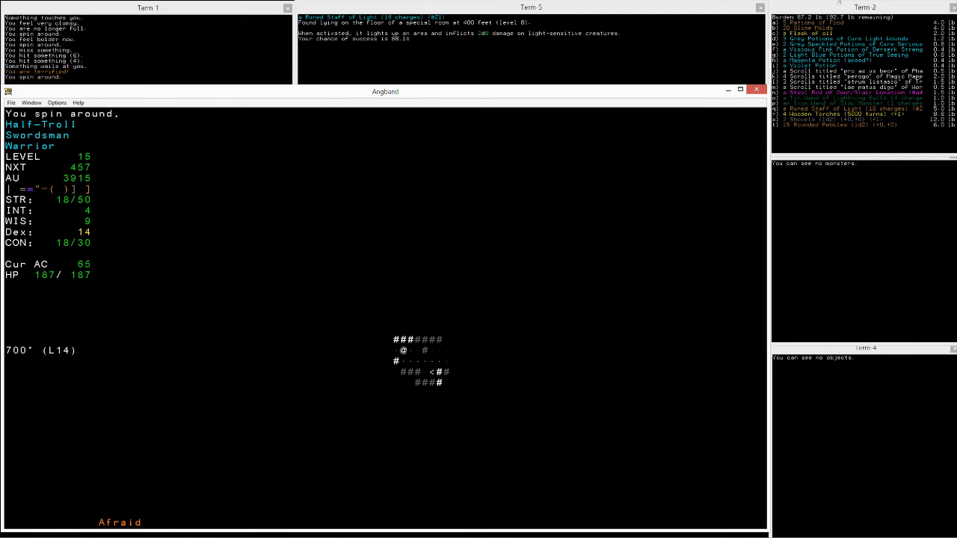
Drink the Violet Potion, survive the black gas trap blind, and drive off the Umber hulk.
key("q")
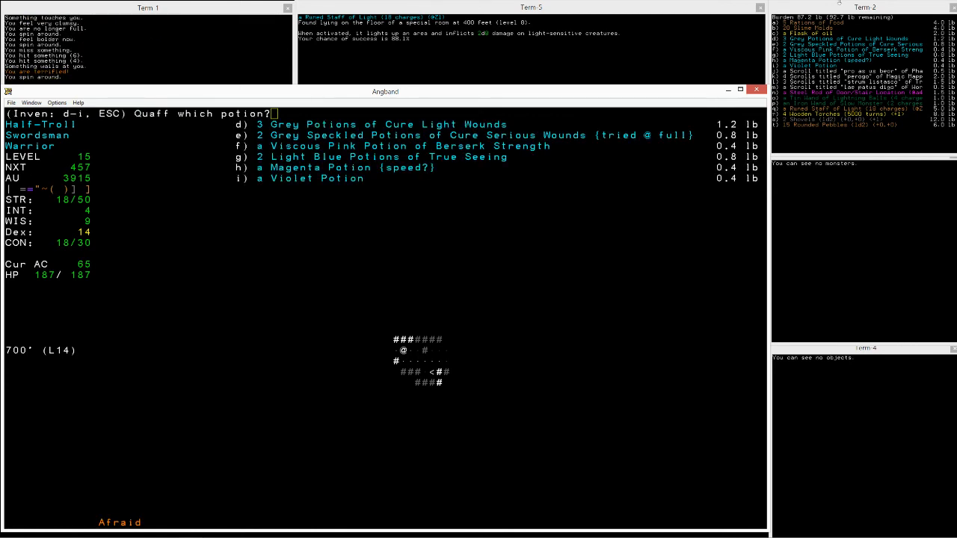
key("i")
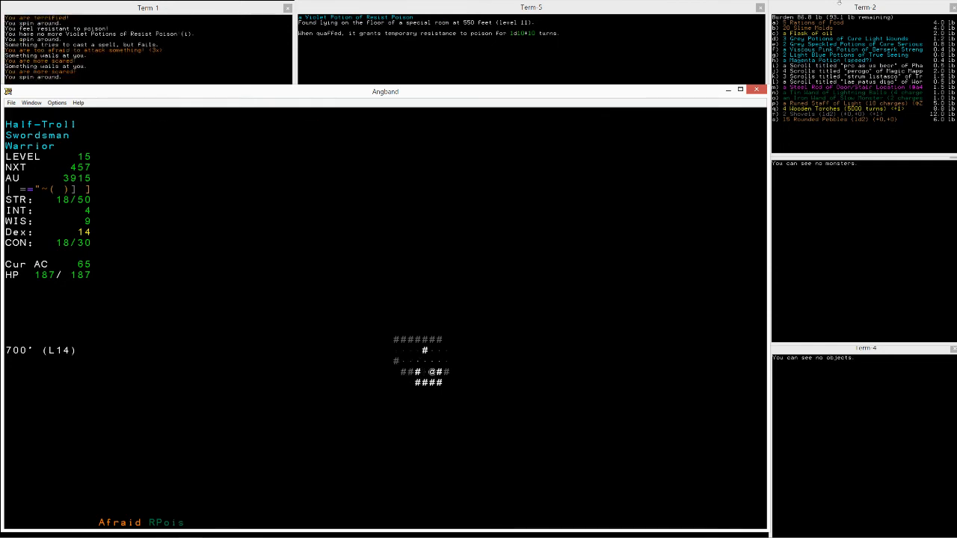
key("q")
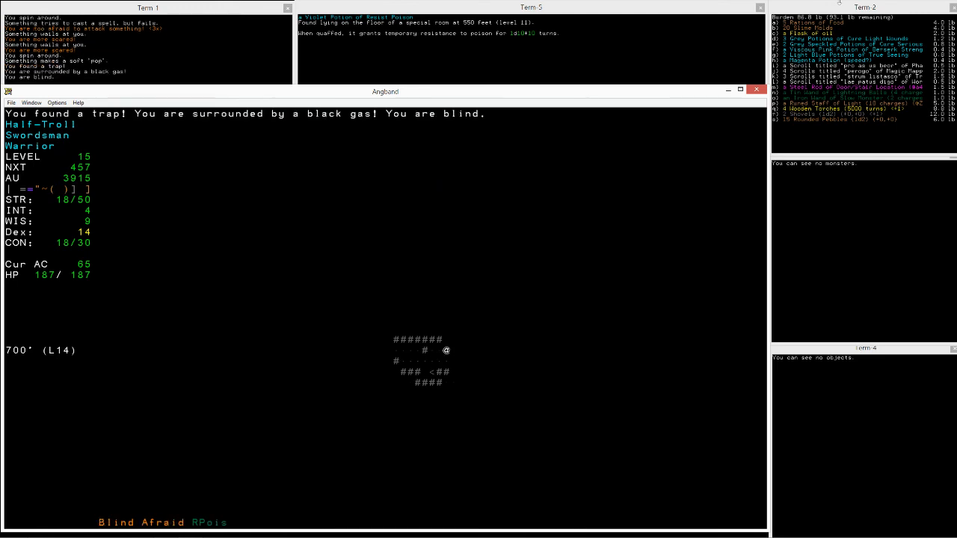
key("q")
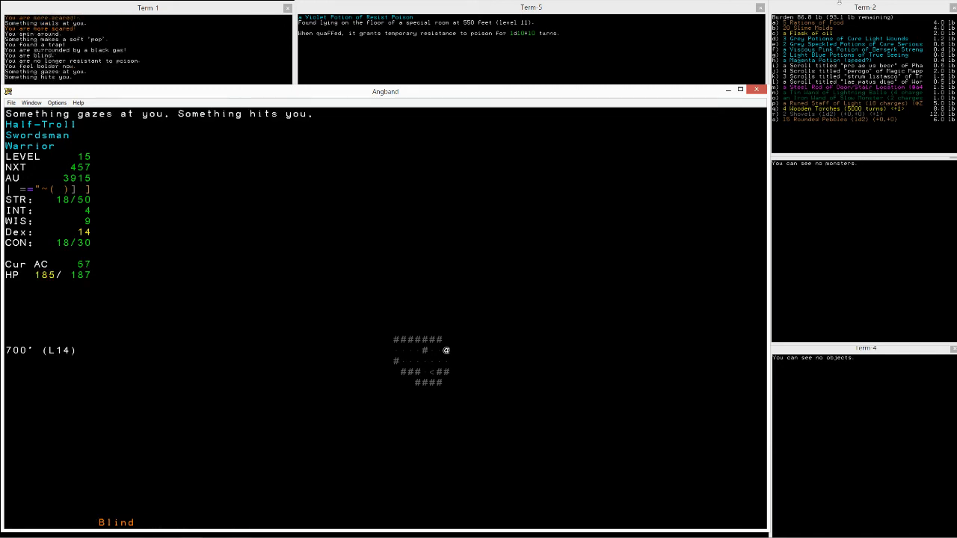
key("q")
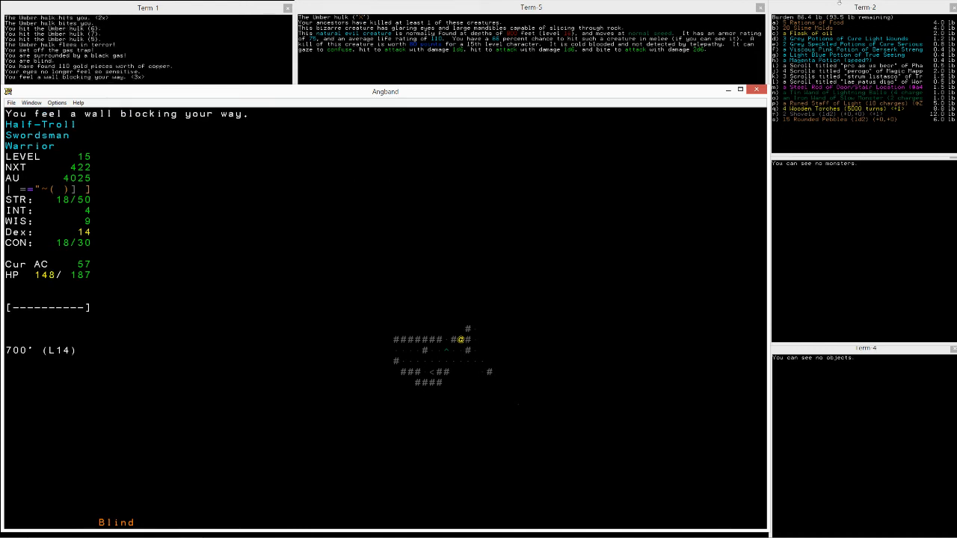
Kill the Kobold, eat a Ration of Food, slay the Umber hulk and gather Magic Mapping scrolls.
key("up")
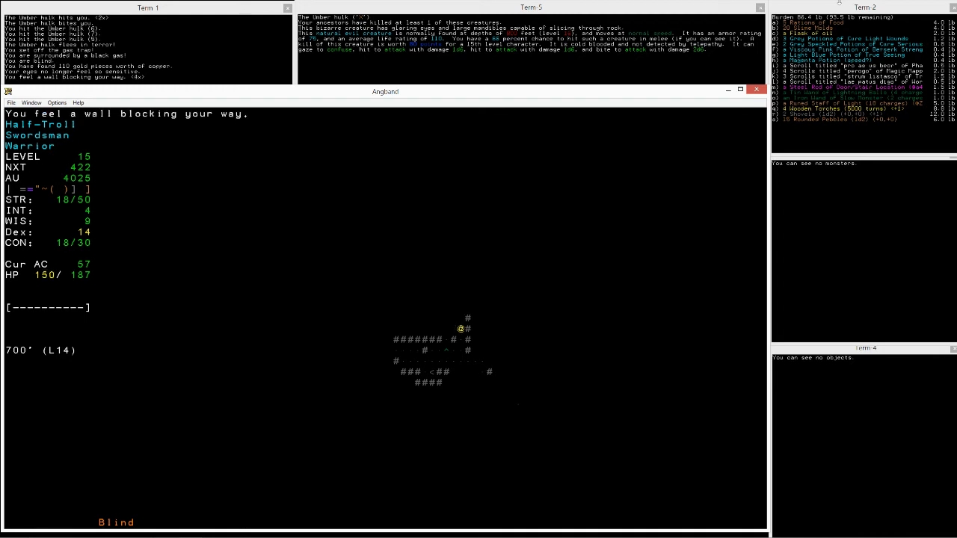
key("up")
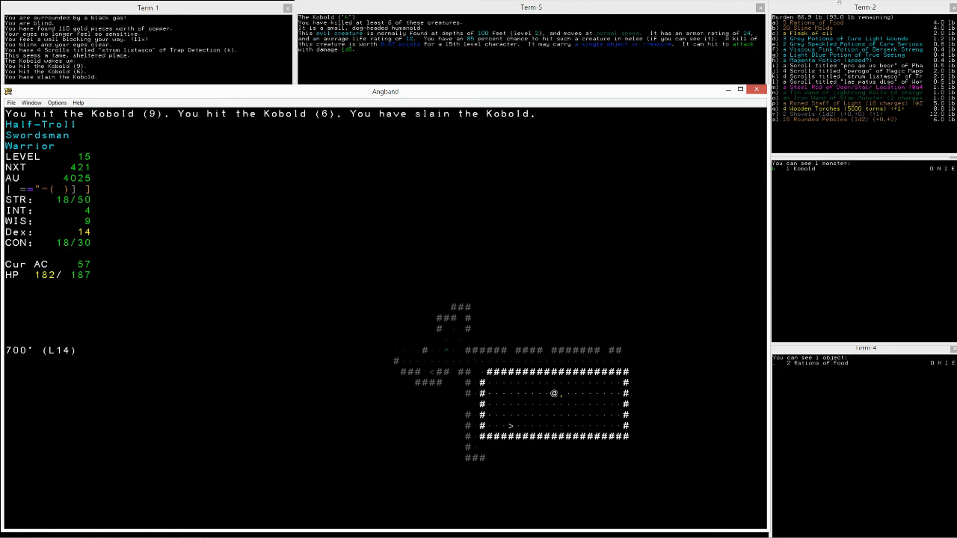
key("E")
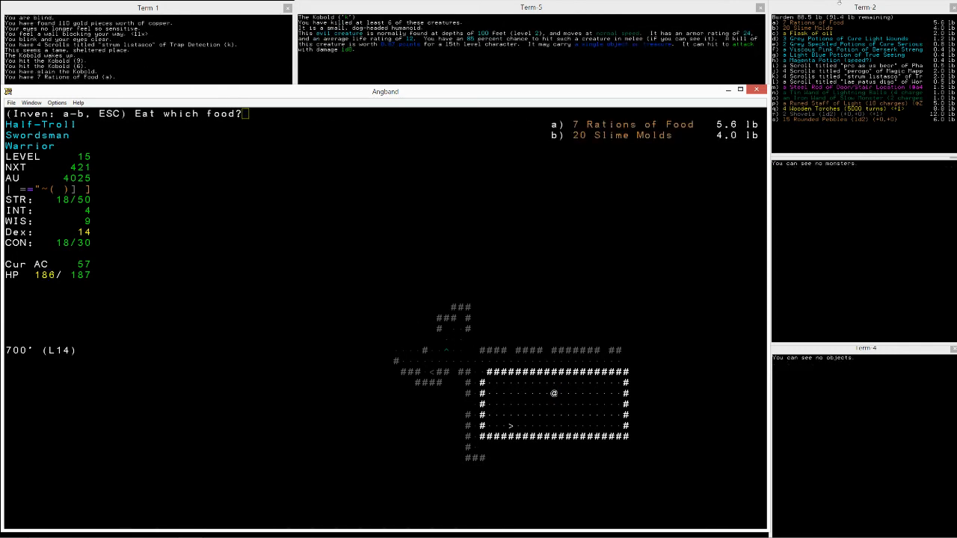
key("b")
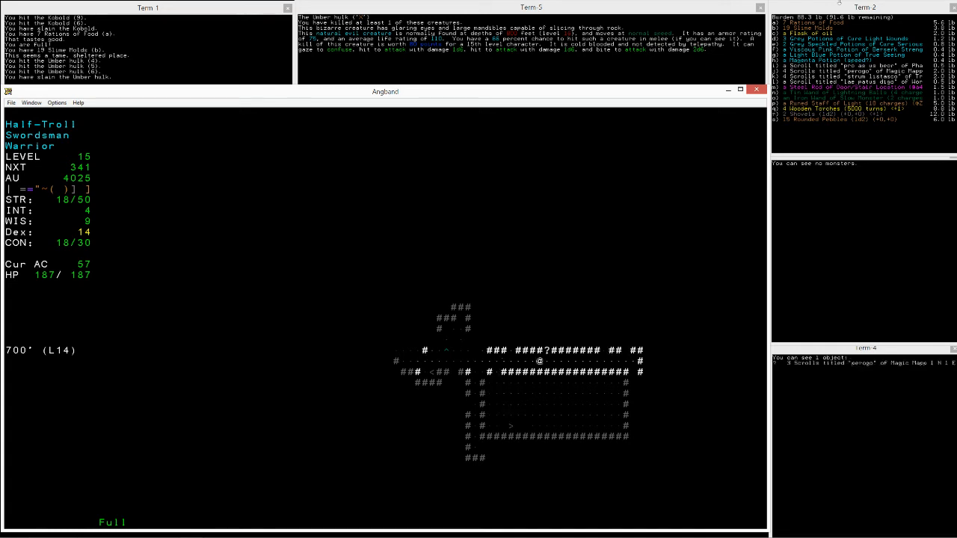
key("r")
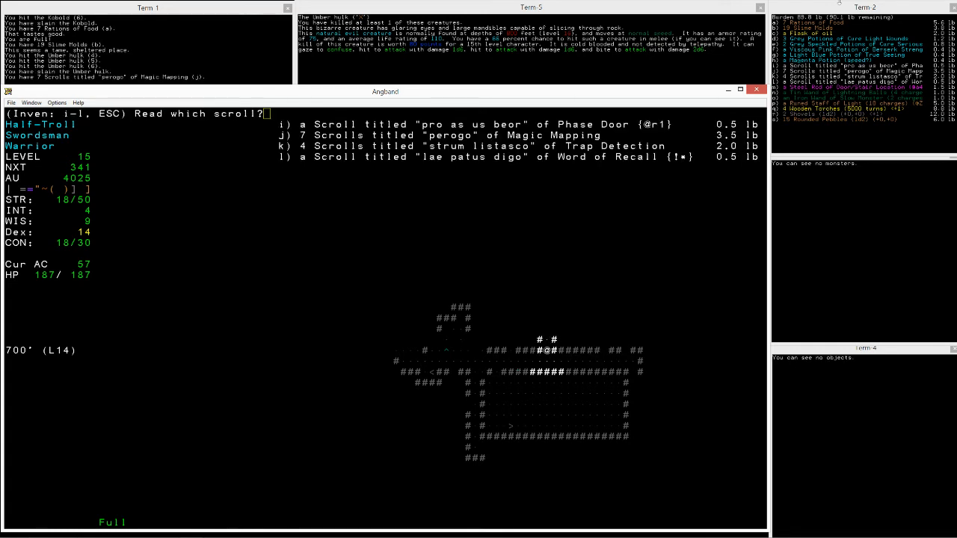
Read the Magic Mapping scroll, then walk east and melee the attacking Wargs.
key("j")
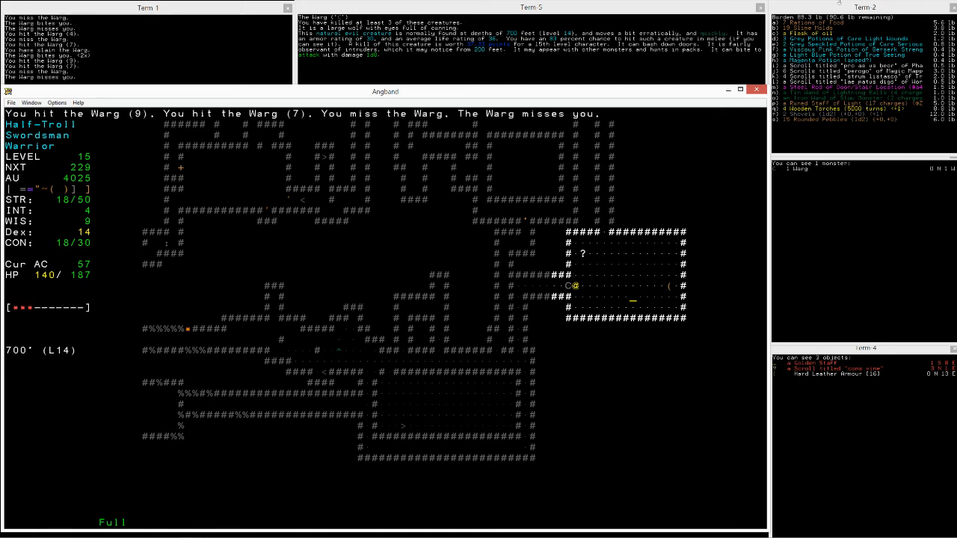
Pick up the Golden Staff and 'cons vine' scroll, try Hard Leather Armour, keep the Leather Scale Mail.
key("r")
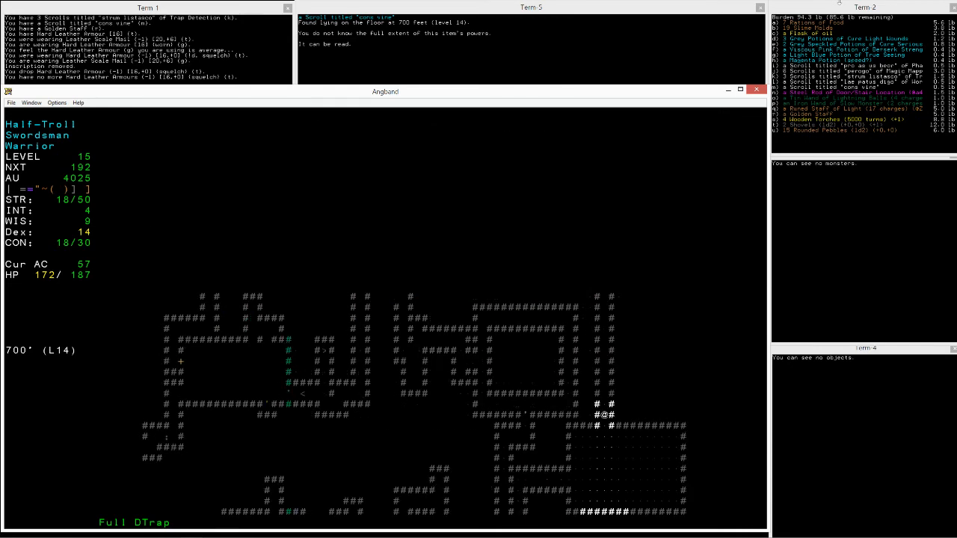
Melee the Brigand until it flees, then fight the Cave bear to death, gold reaching 4250.
key("up")
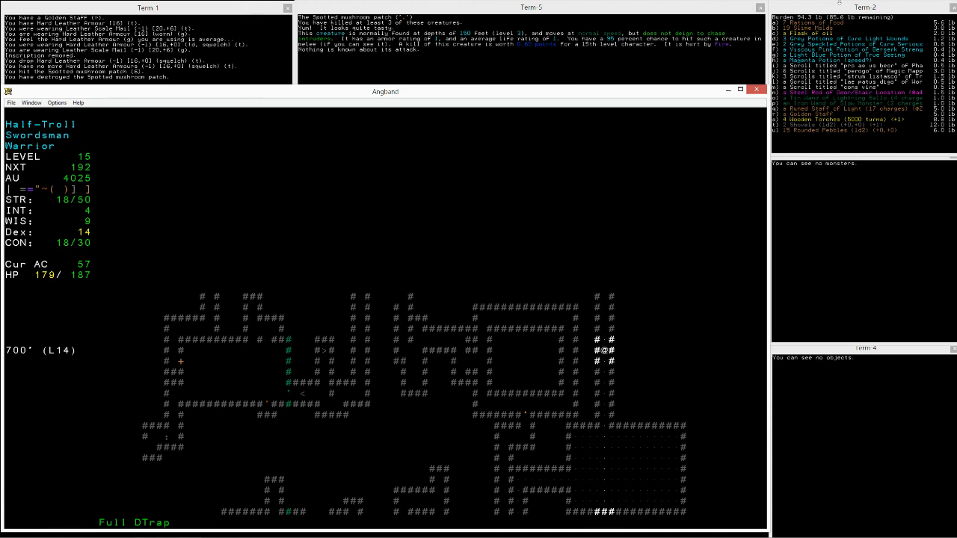
key("alt+tab")
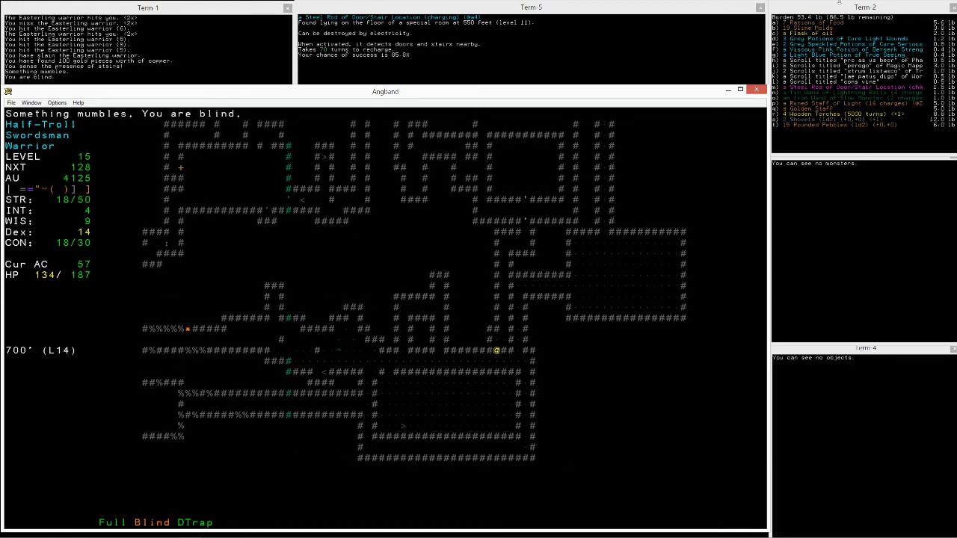
key("q")
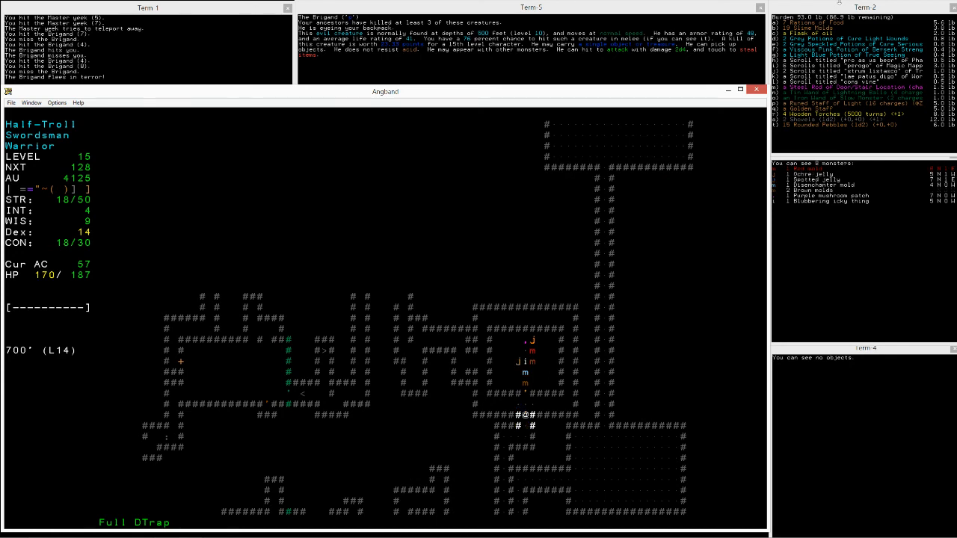
key("Down")
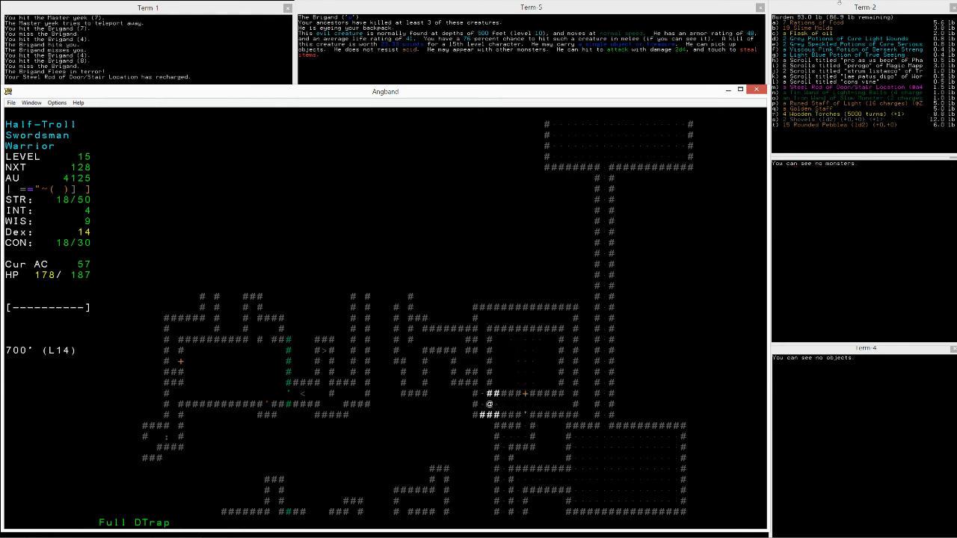
key("up")
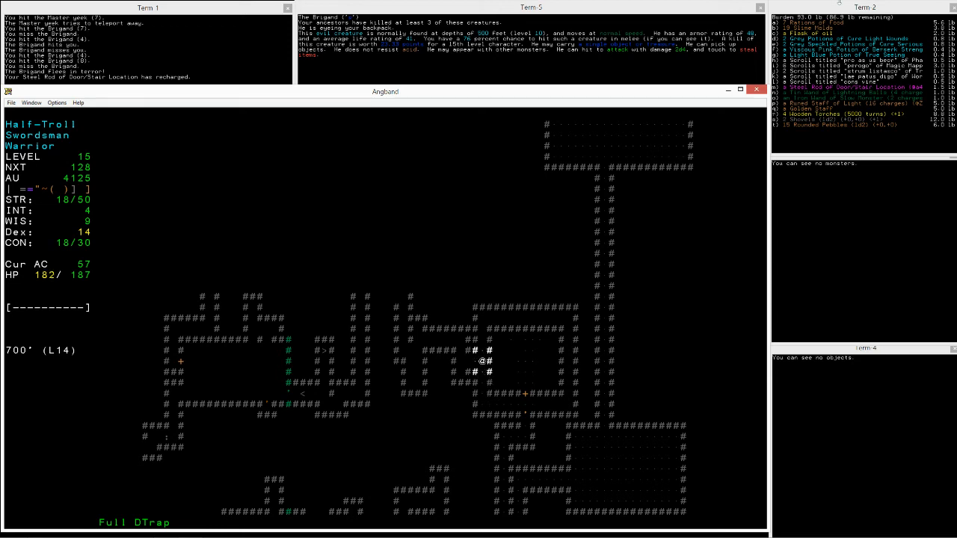
key("r")
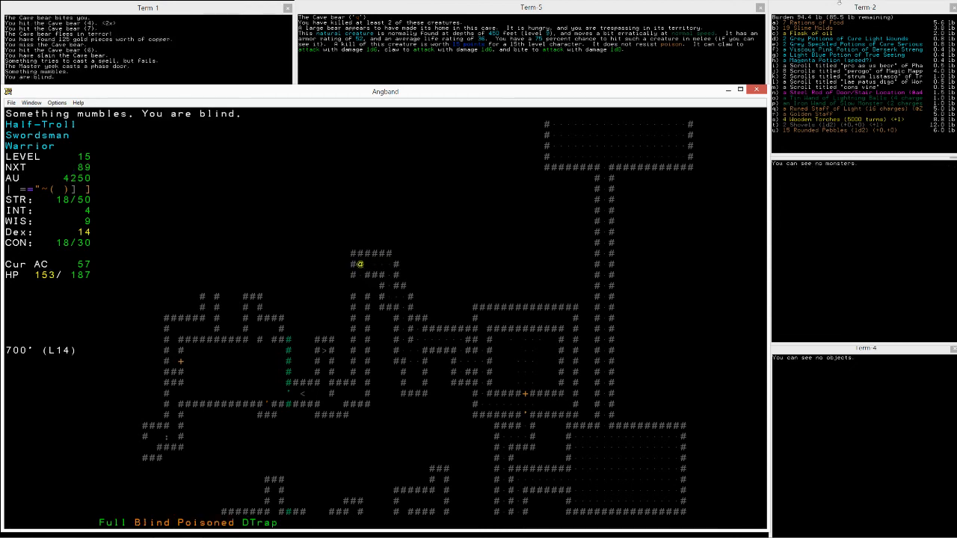
Zap the Baby black dragon with the Wand of Magic Missile, then slay the wolf pack to reach level 16.
key("Down")
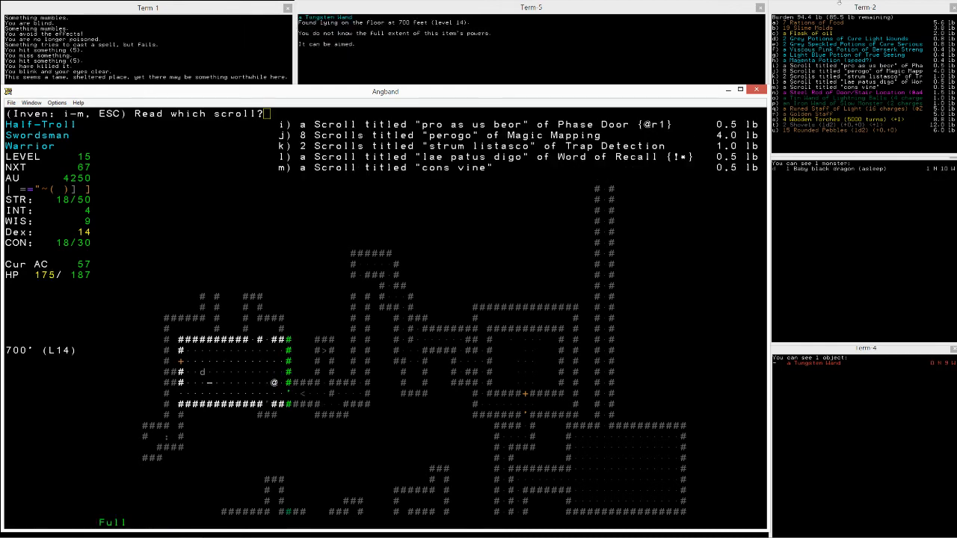
key("k")
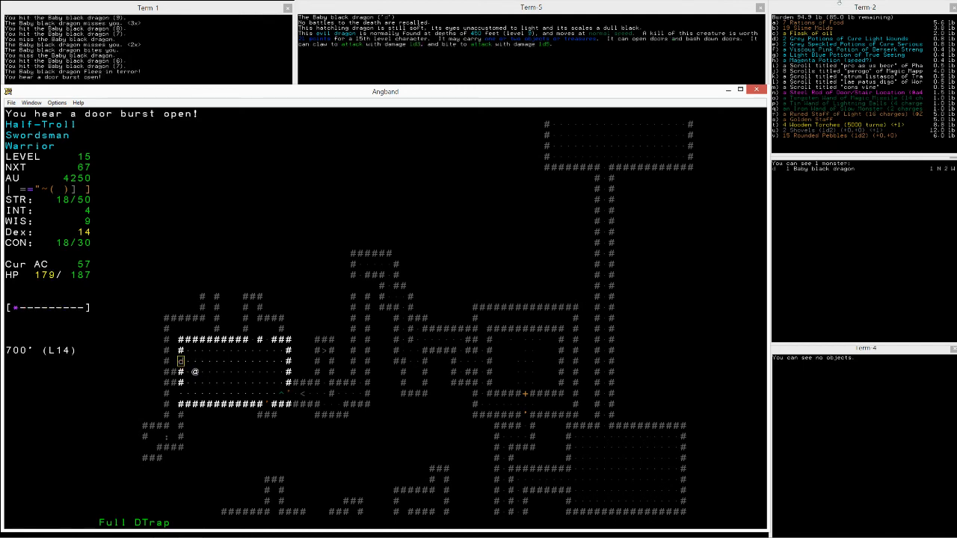
key("a")
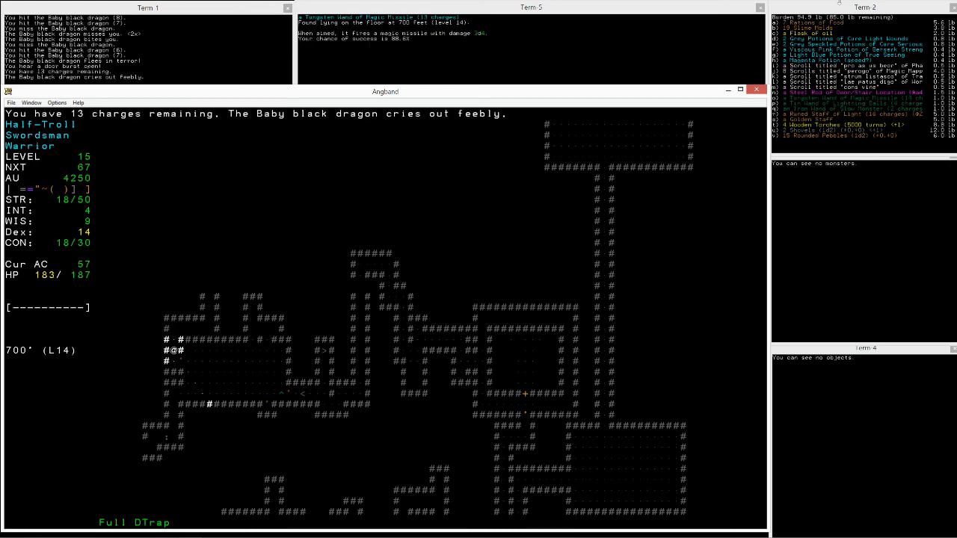
key("a")
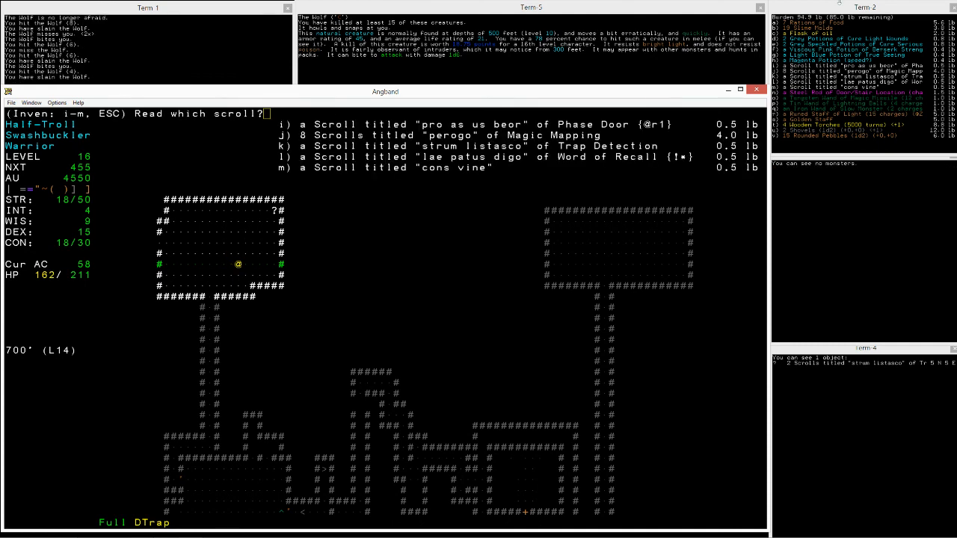
Read Trap Detection, kill the Zombified human and Tengu, eat a Slime Mold, approach sleeping Bullroarer.
key("k")
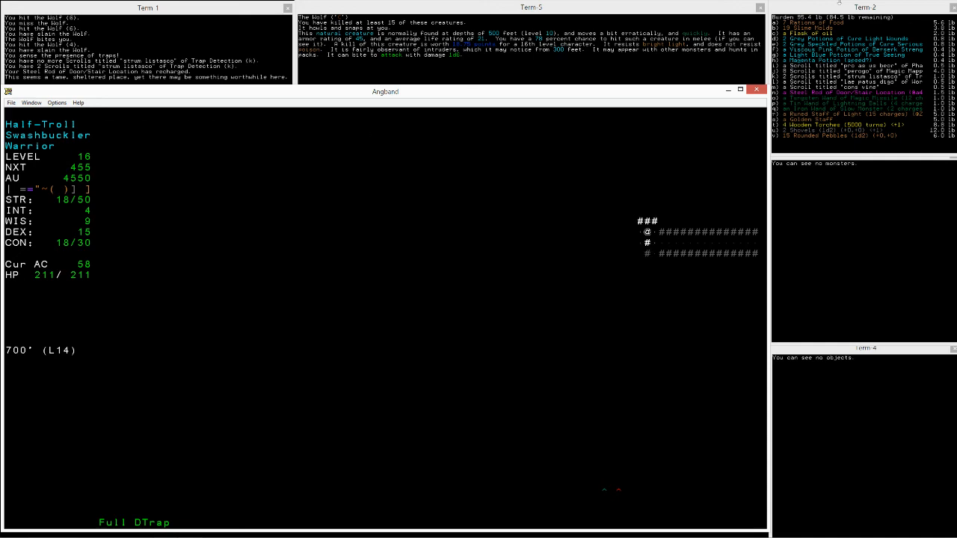
key("Down")
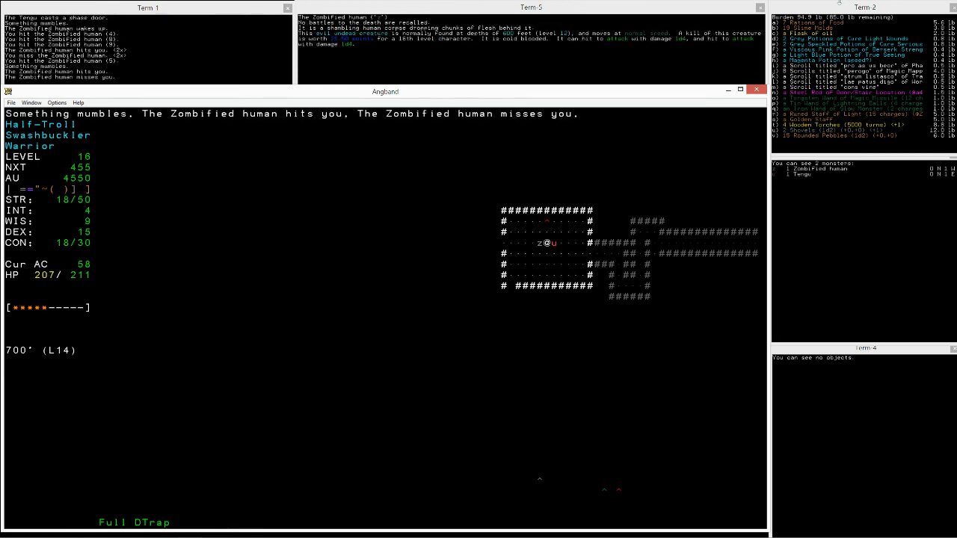
key("l")
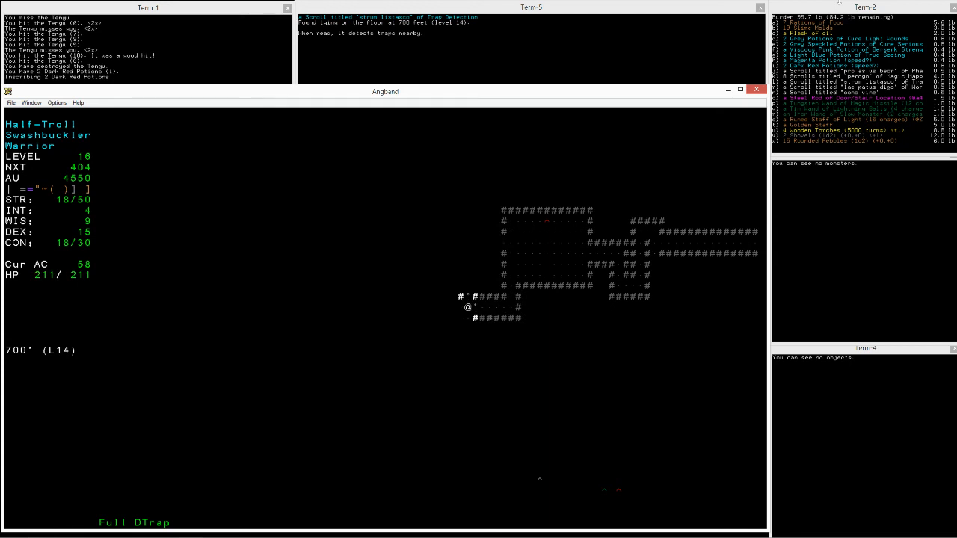
key("up")
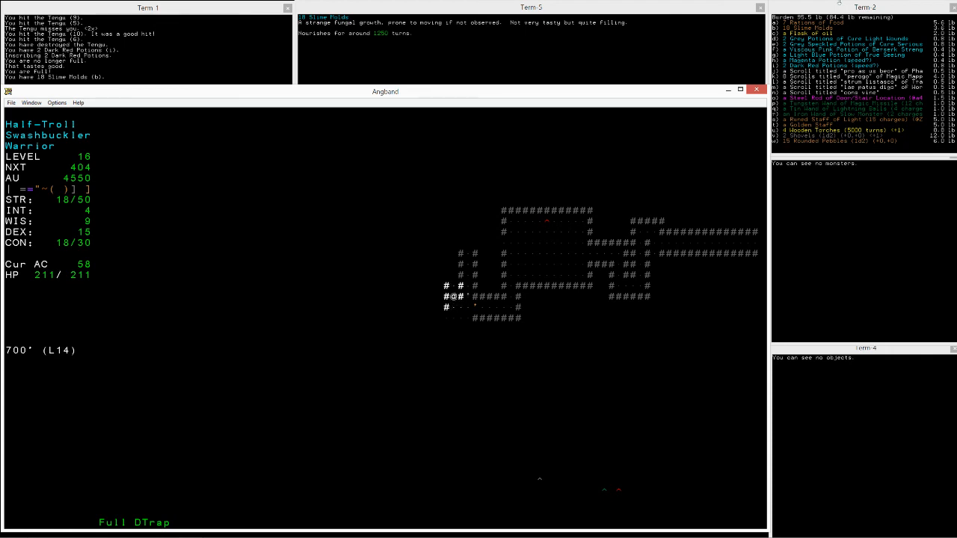
key("Down")
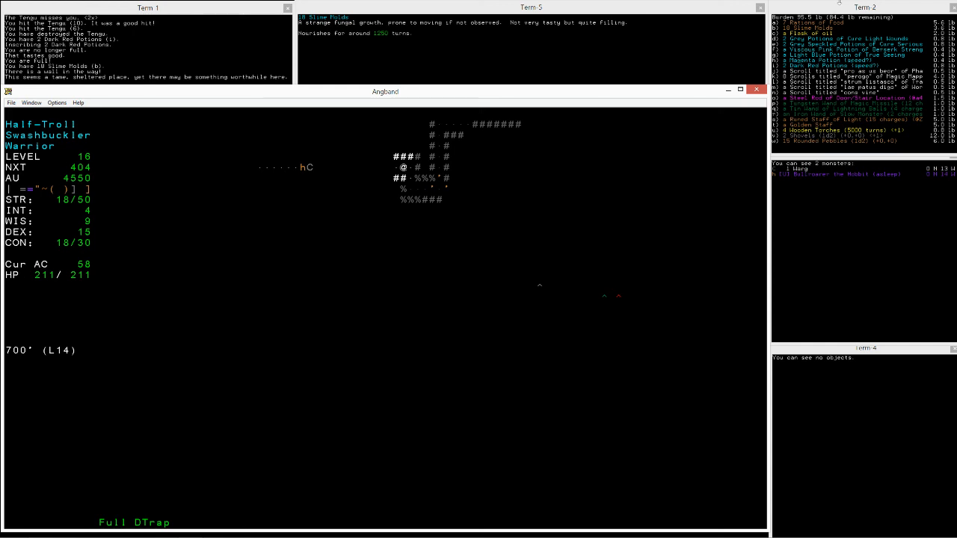
Slow Bullroarer with the Wand of Slow Monster, kill him with magic missiles, then attack Golfimbul.
key("i")
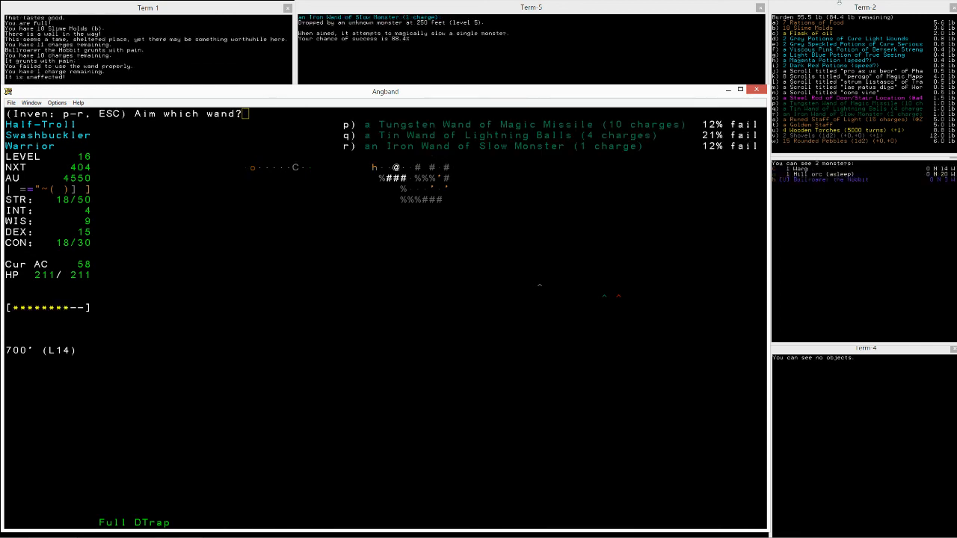
key("r")
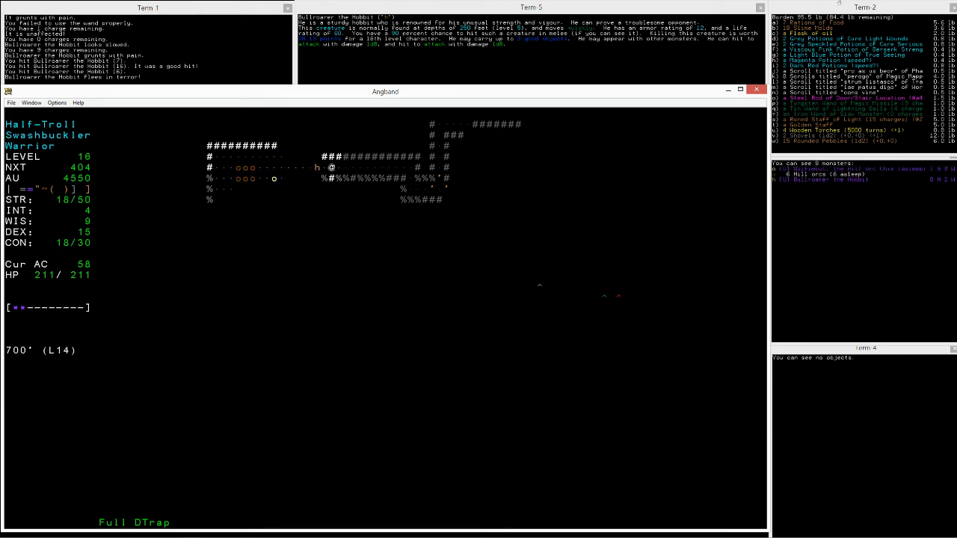
key("a")
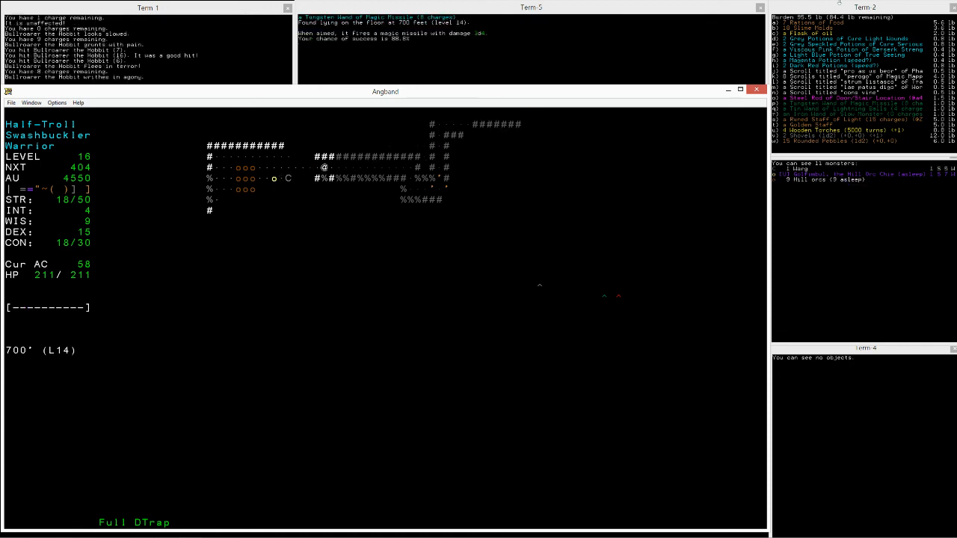
key("a")
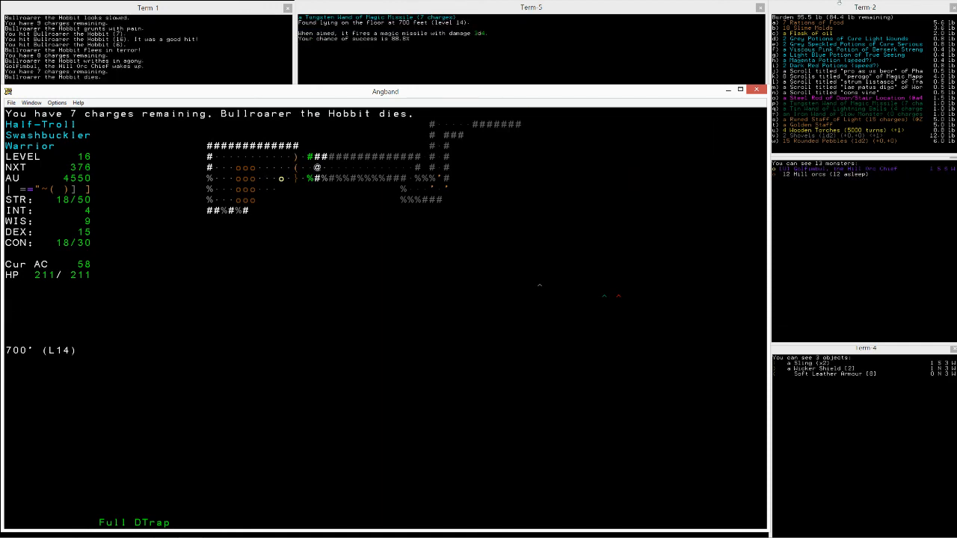
key("r")
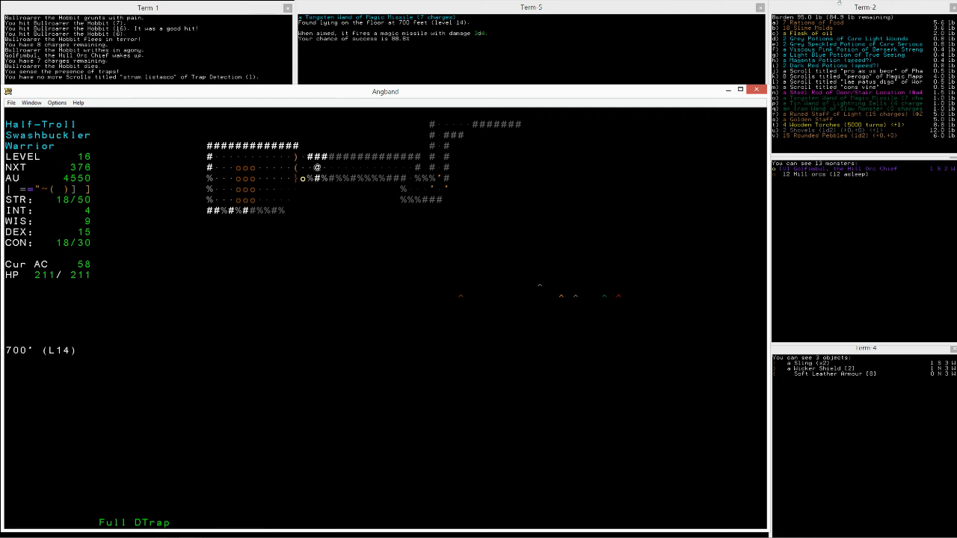
key("a")
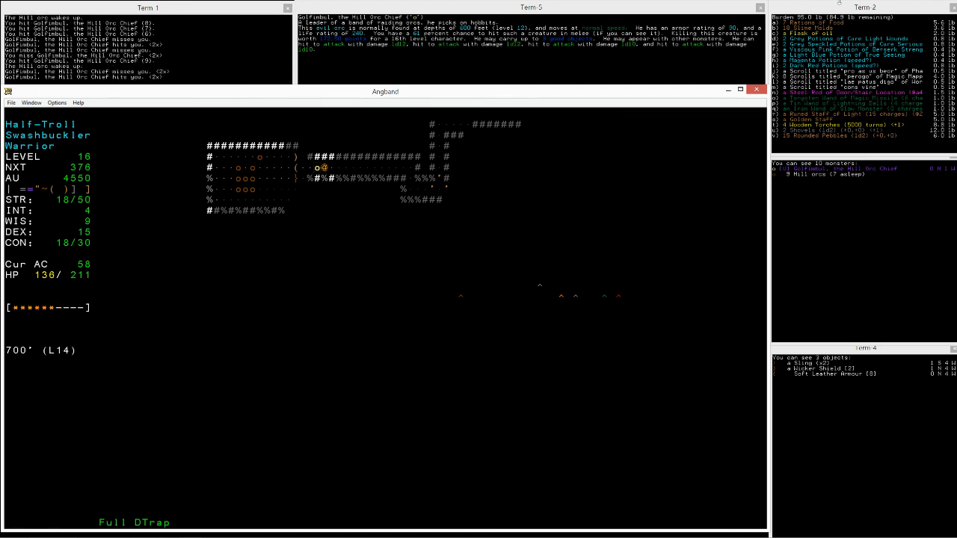
Phase Door away from Golfimbul and quaff both Cure Light Wounds potions to recover HP.
key("a")
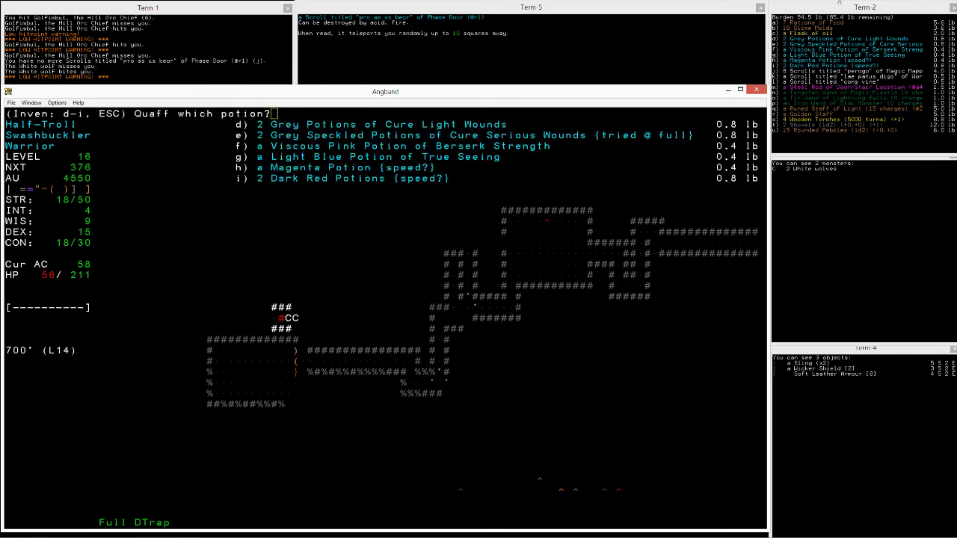
key("d")
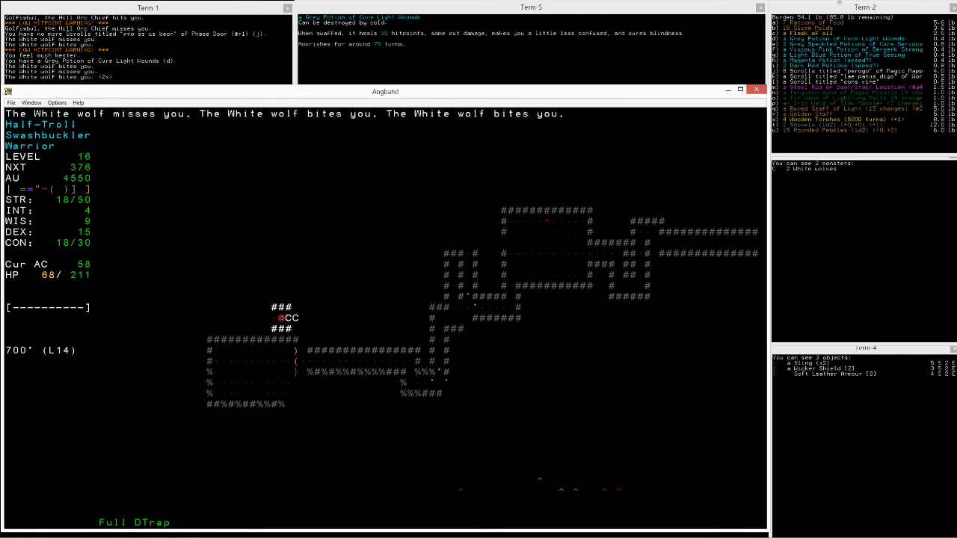
key("q")
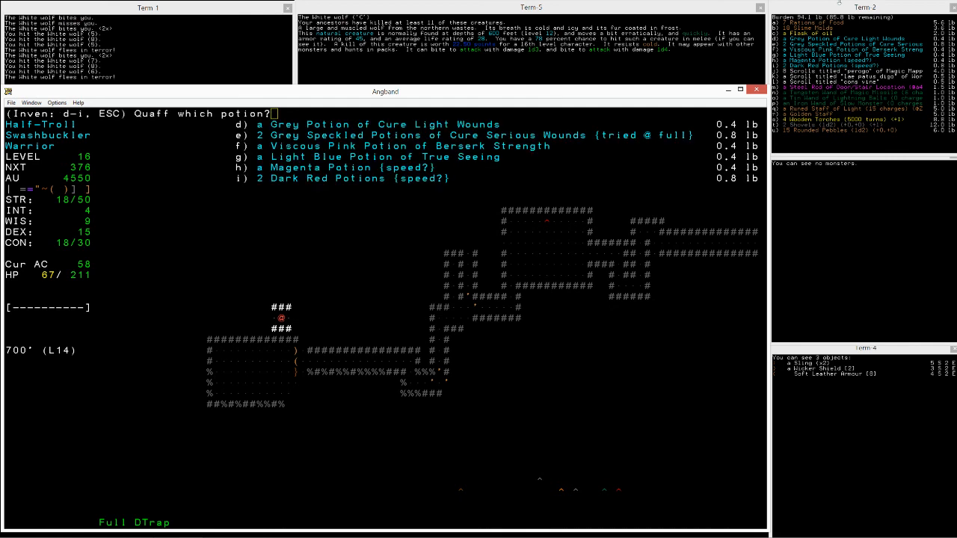
key("d")
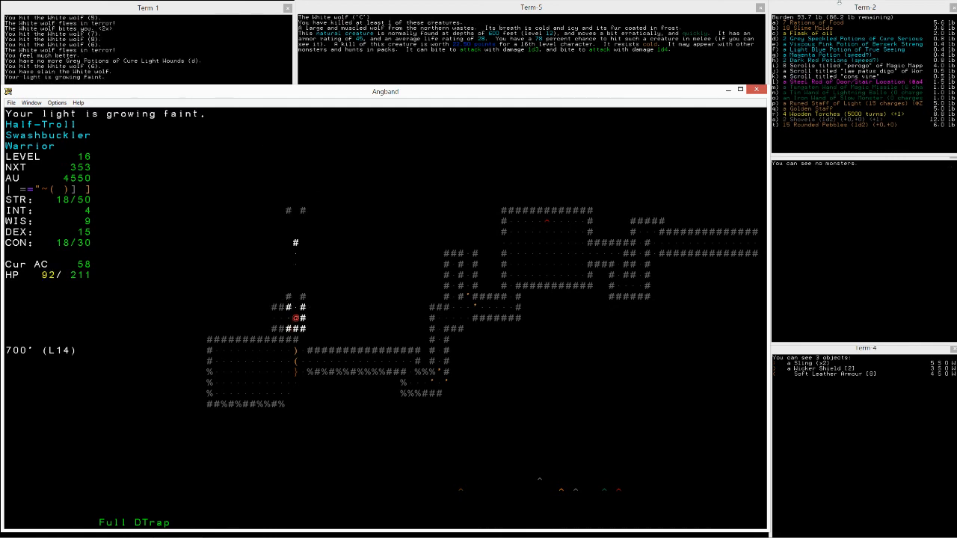
Wield a fresh 5000-turn Wooden Torch and discard the spent 39-turn torch.
key("w")
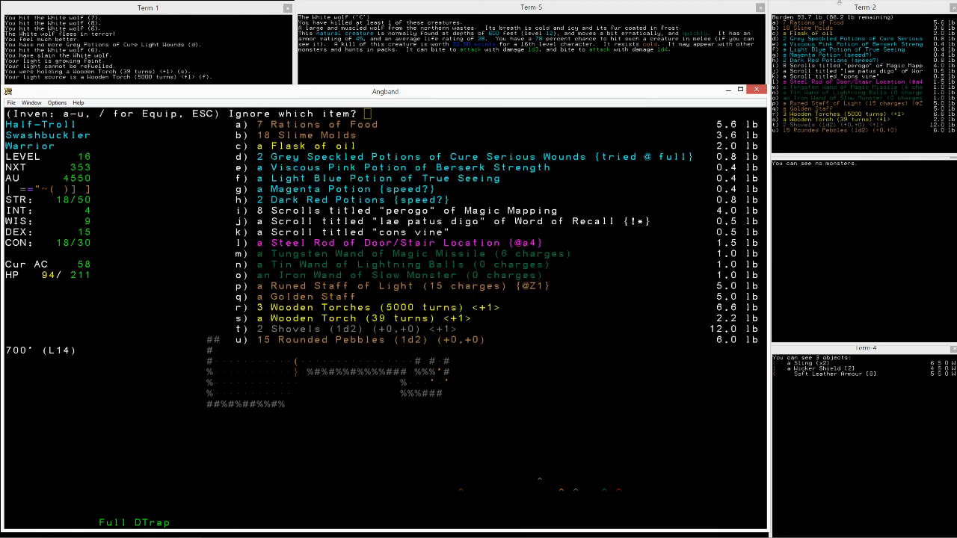
key("s")
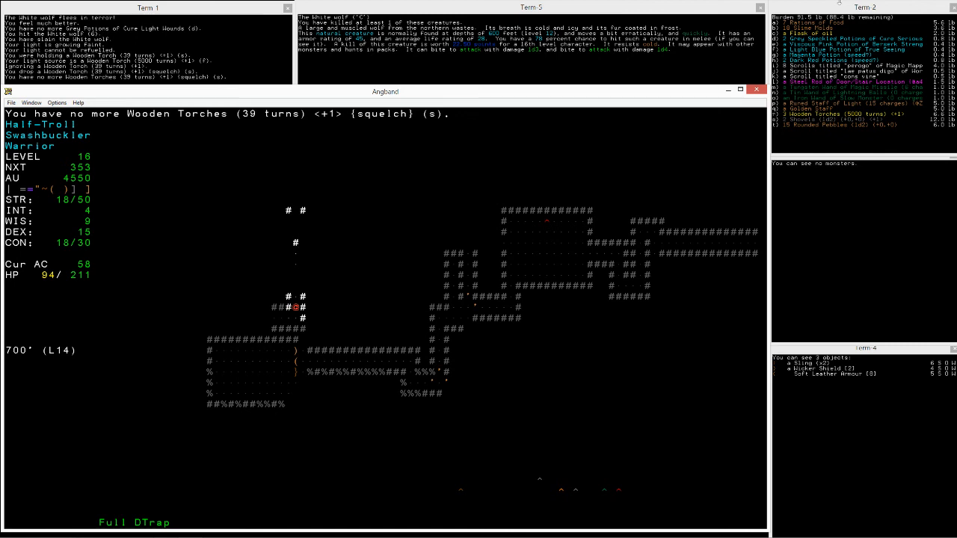